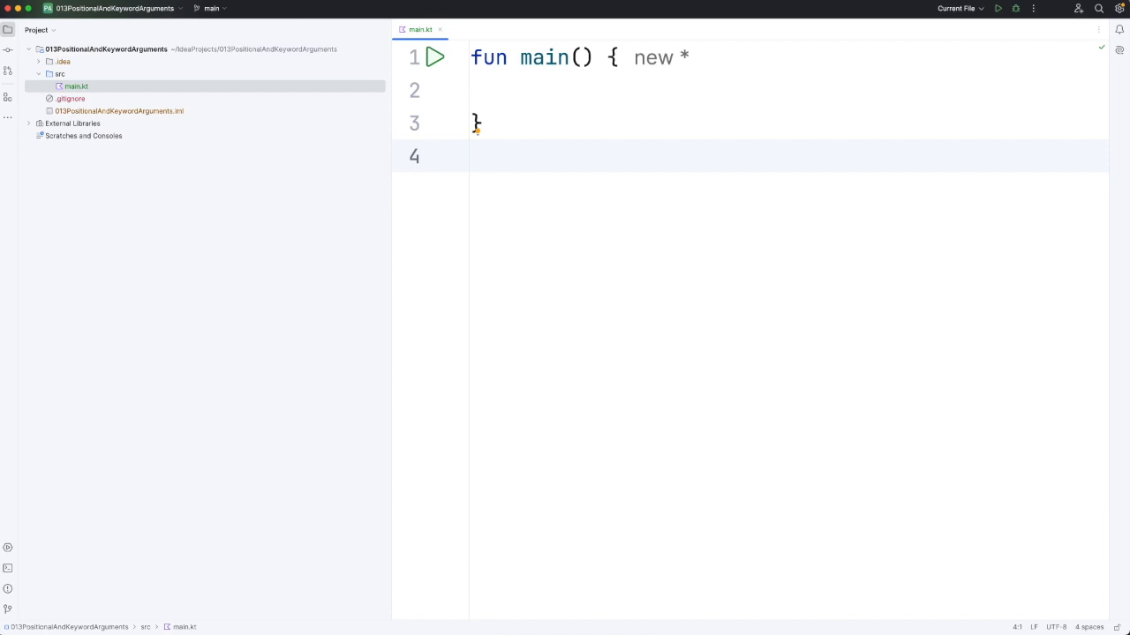
# - Declare an empty fun info() below main and place the caret inside its parentheses
pyautogui.write('fun')
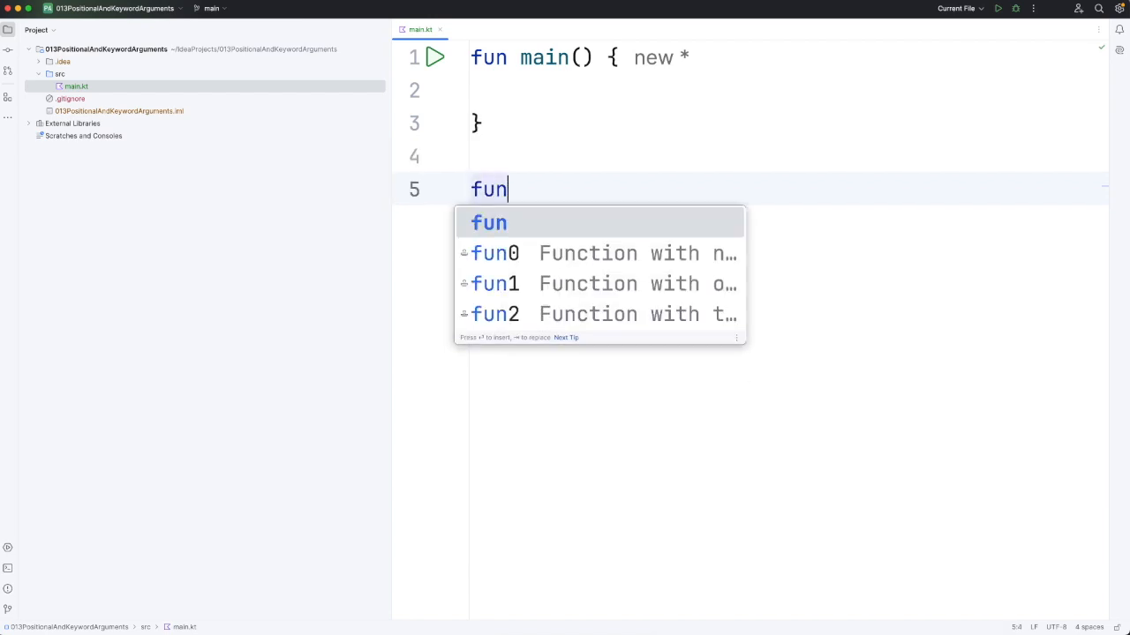
pyautogui.write('info() {')
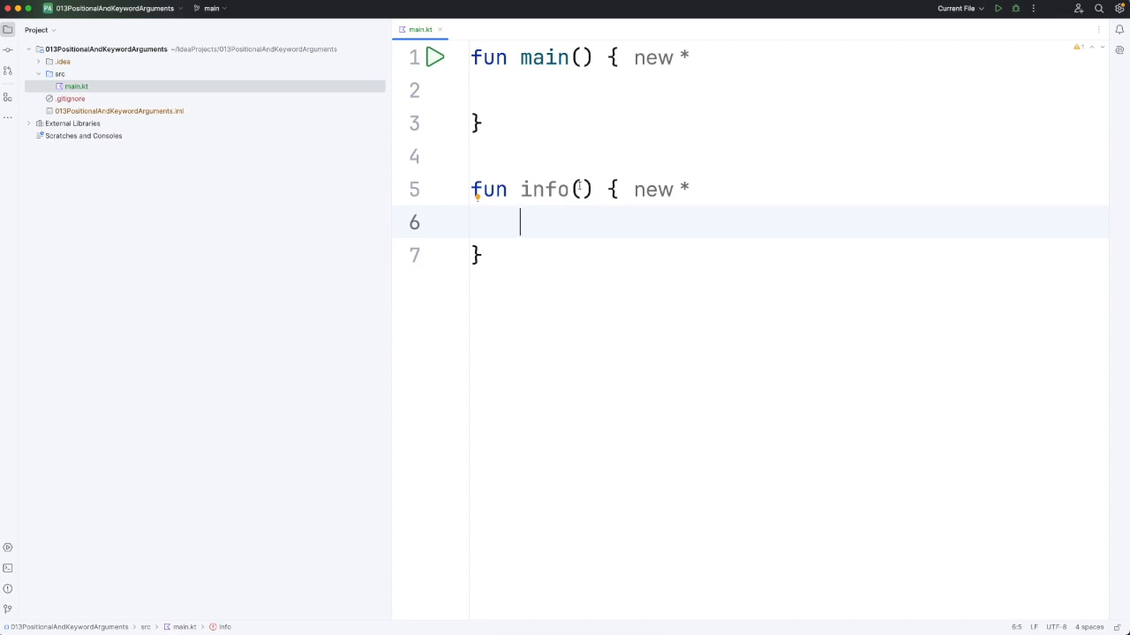
pyautogui.click(581, 188)
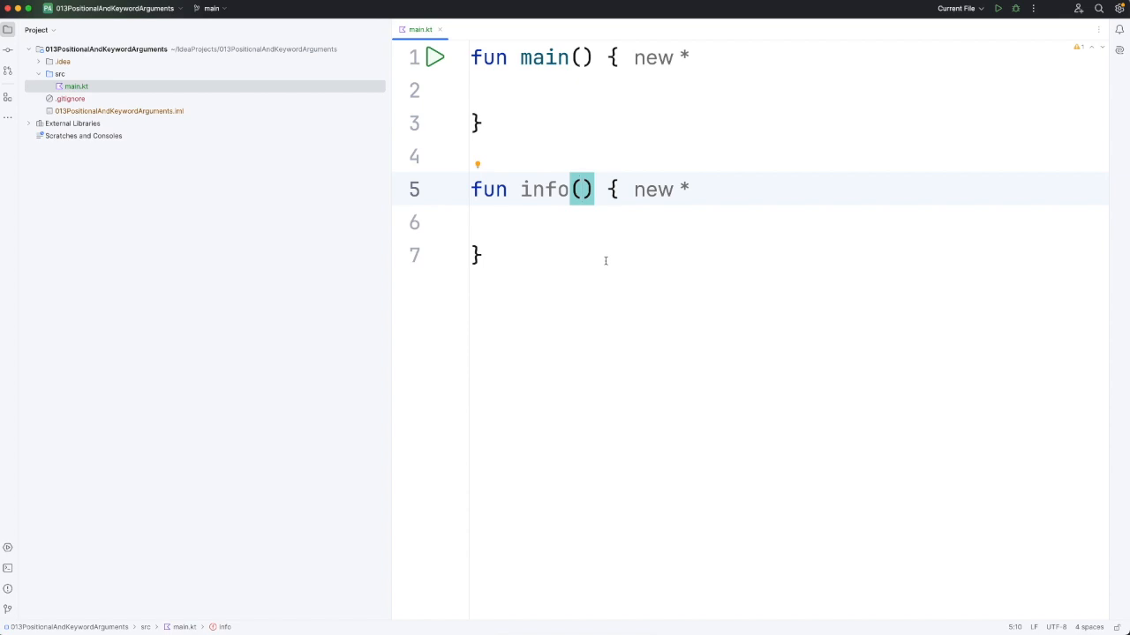
# - Give info the parameters name: String, age: Int, height: Int and begin a print call in its body
pyautogui.write('name')
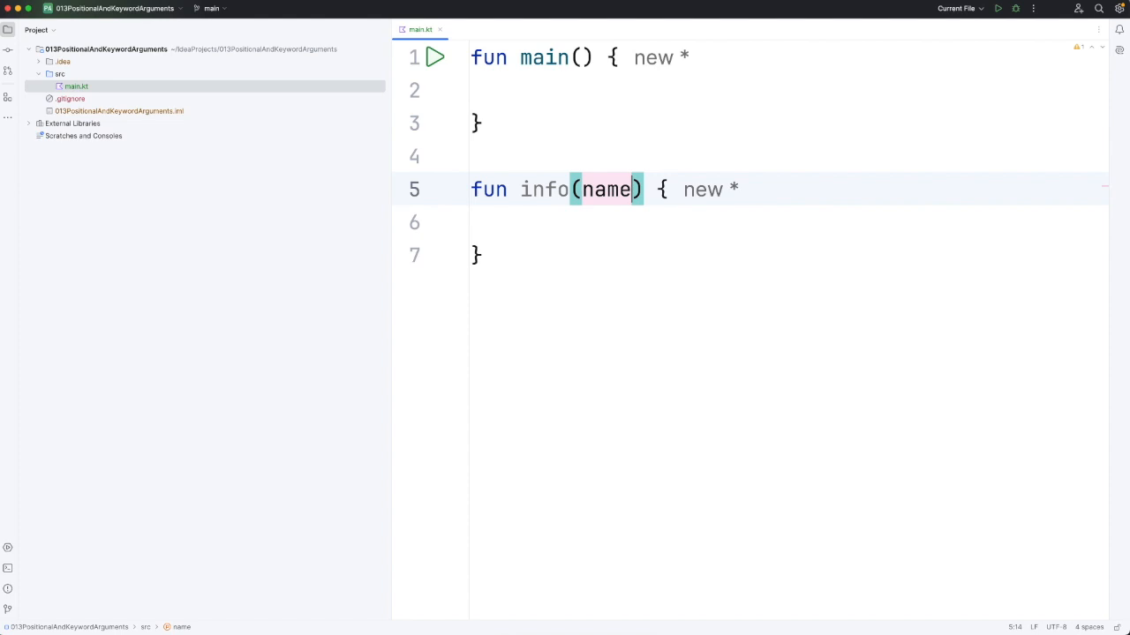
pyautogui.write(':String')
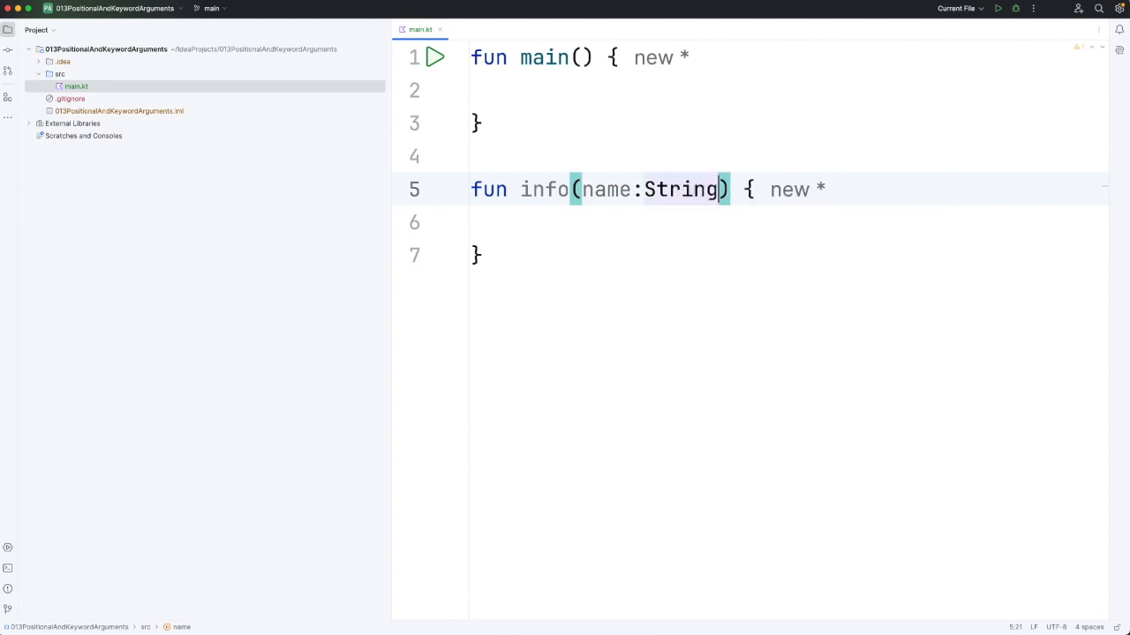
pyautogui.write(', ag')
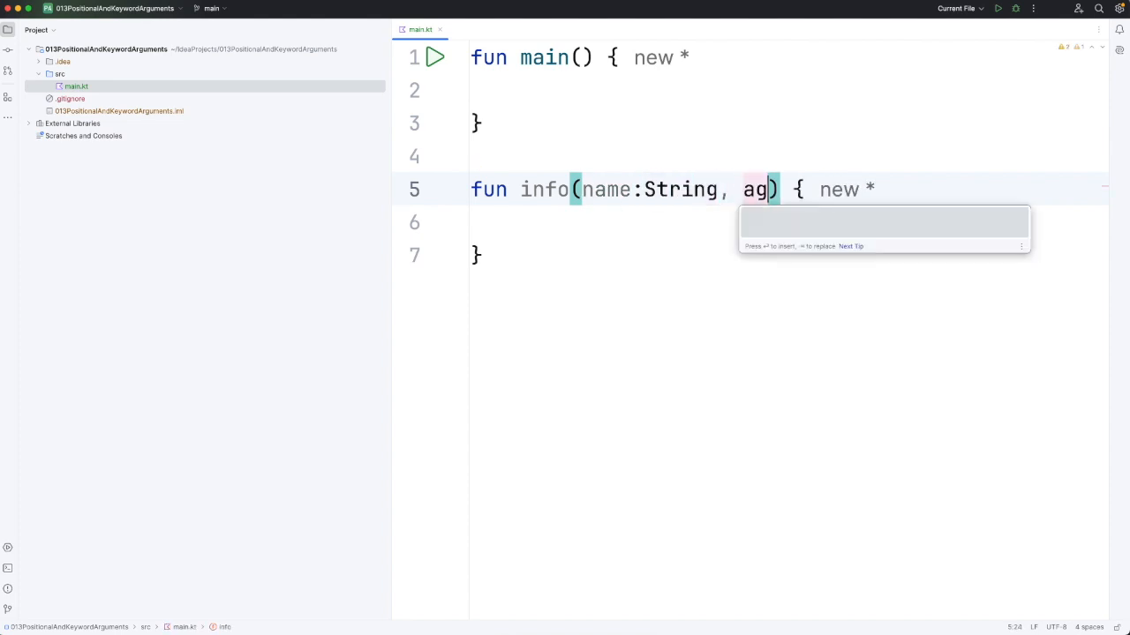
pyautogui.write('e:Int')
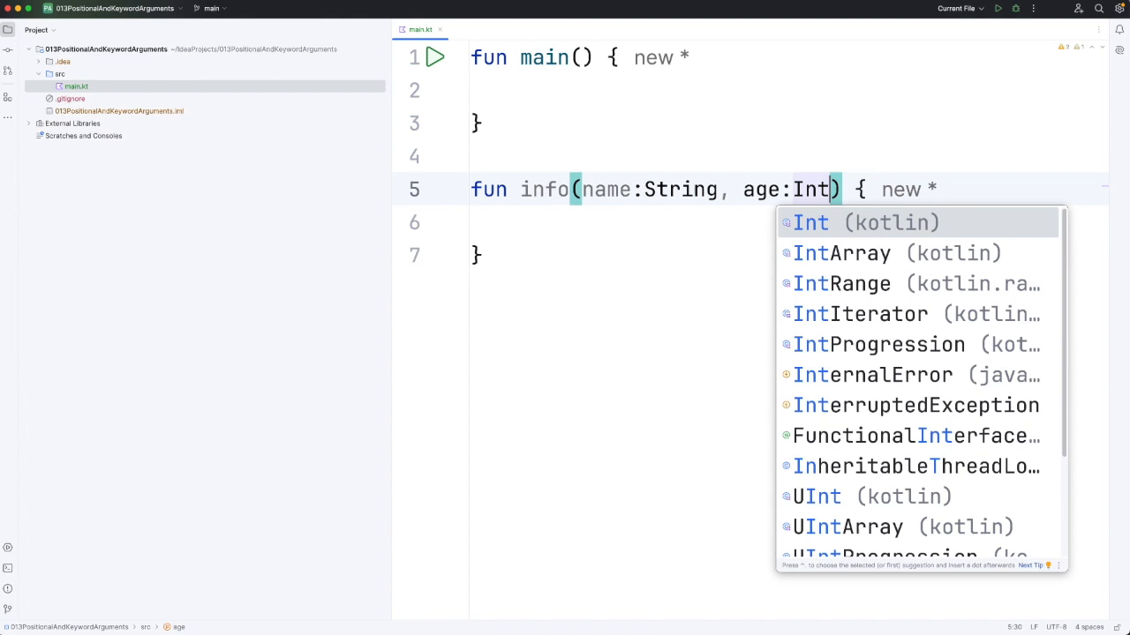
pyautogui.write(', height:')
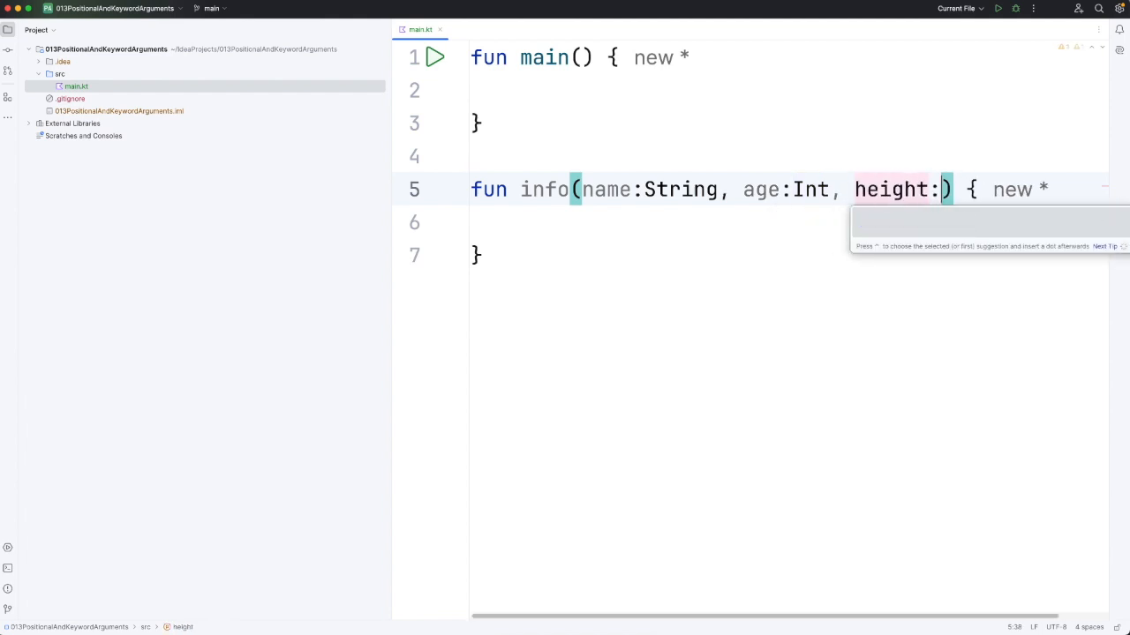
pyautogui.write('Int')
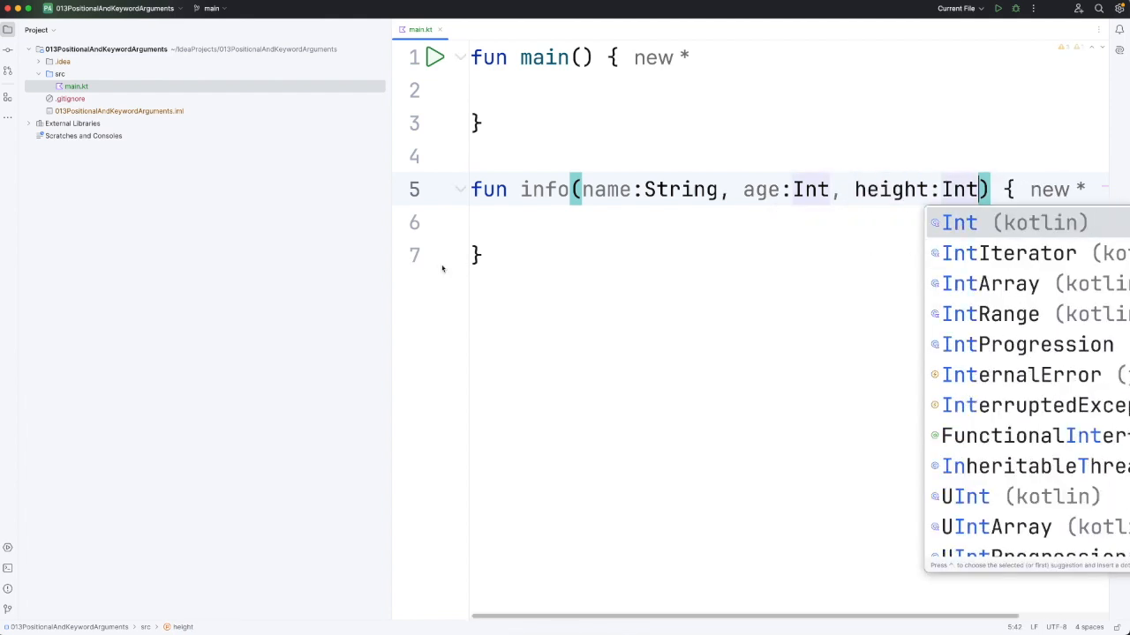
pyautogui.write('print')
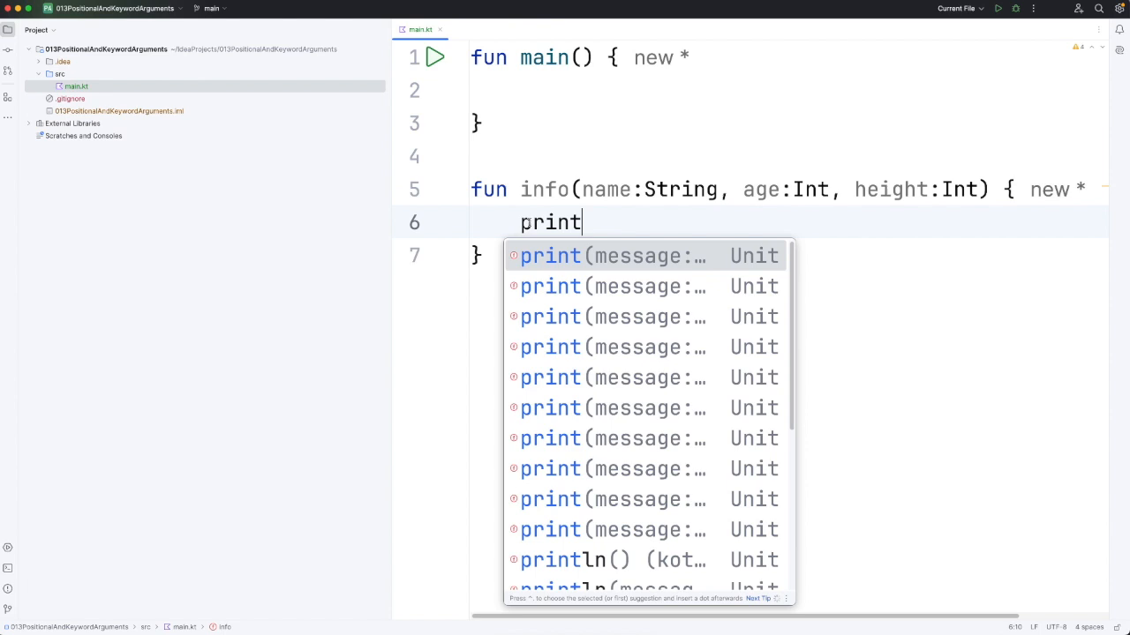
# - Write println("$name: age $age, height $height") as info's body
pyautogui.click(561, 559)
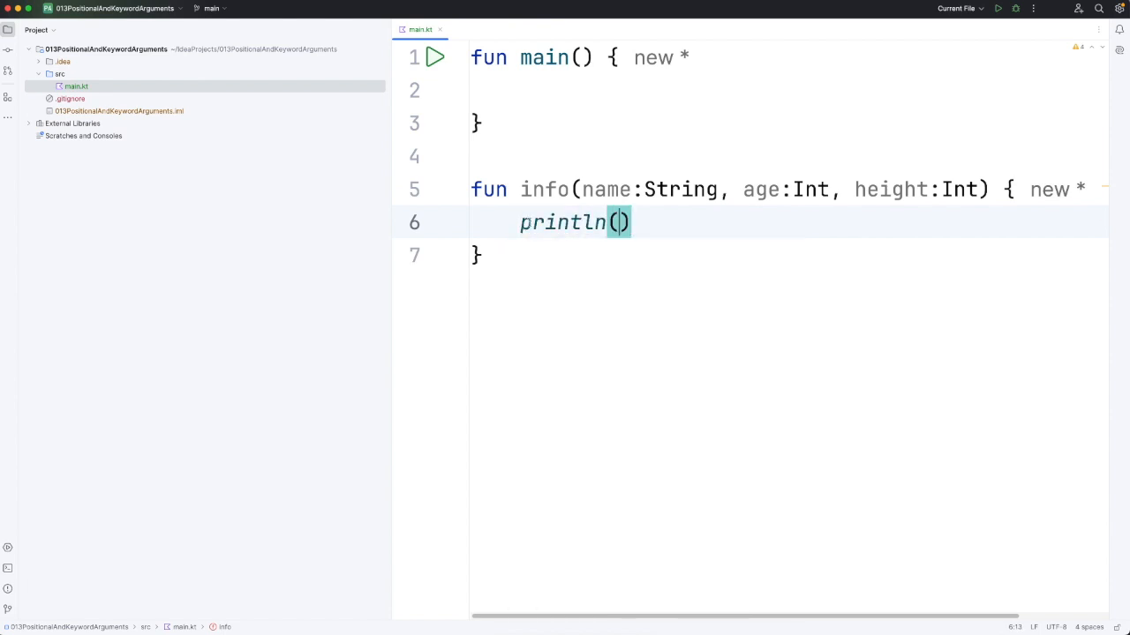
pyautogui.write('"')
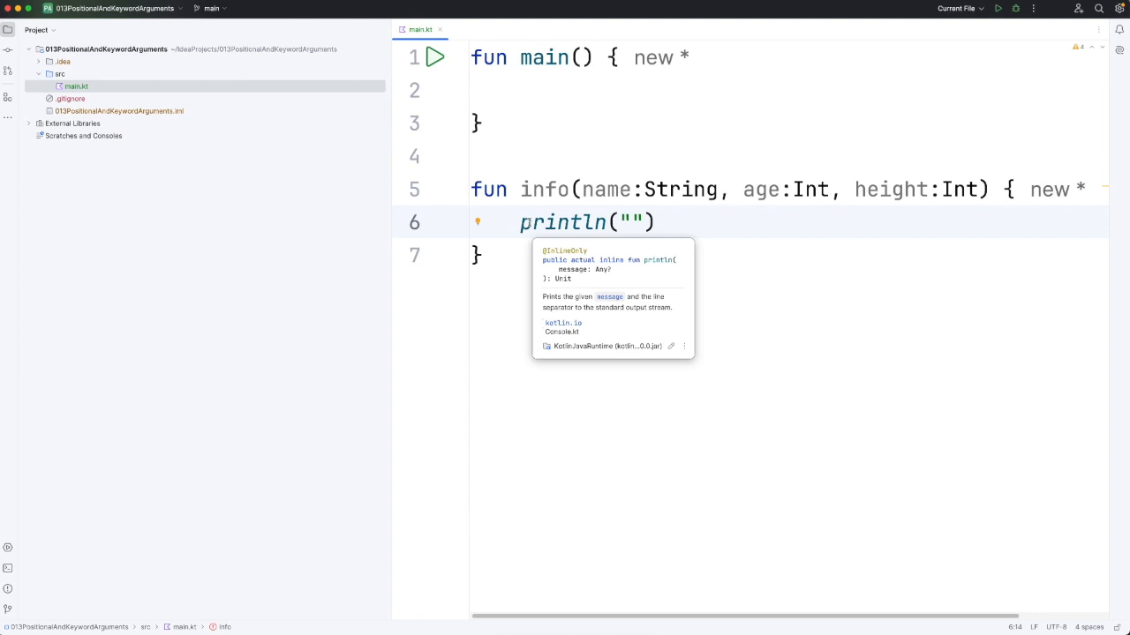
pyautogui.write('$name: age')
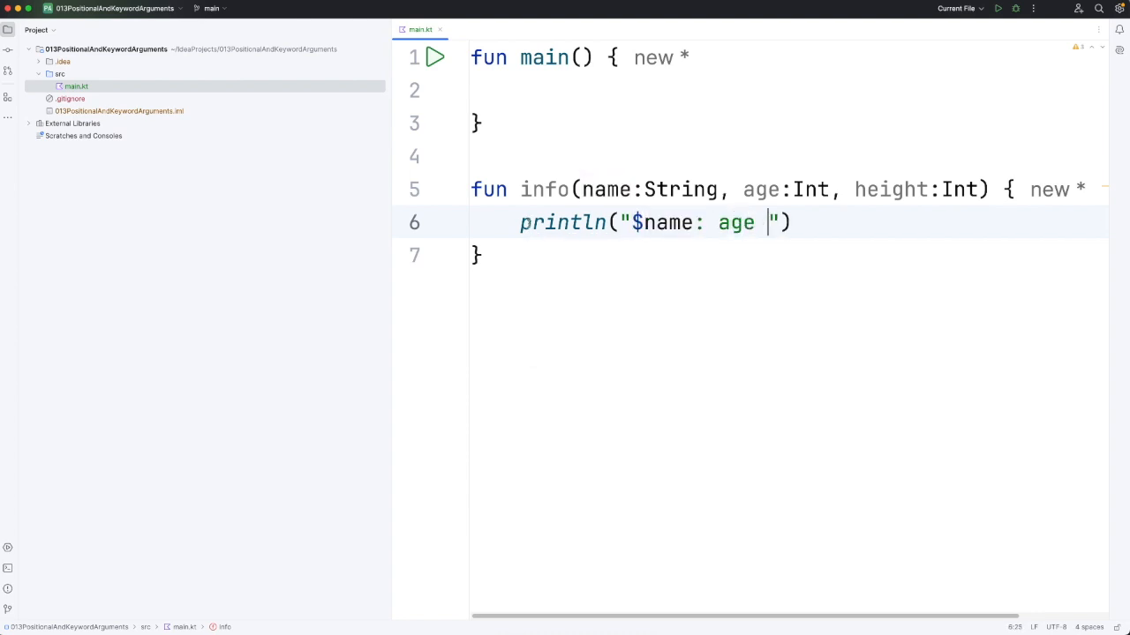
pyautogui.write('$age, h')
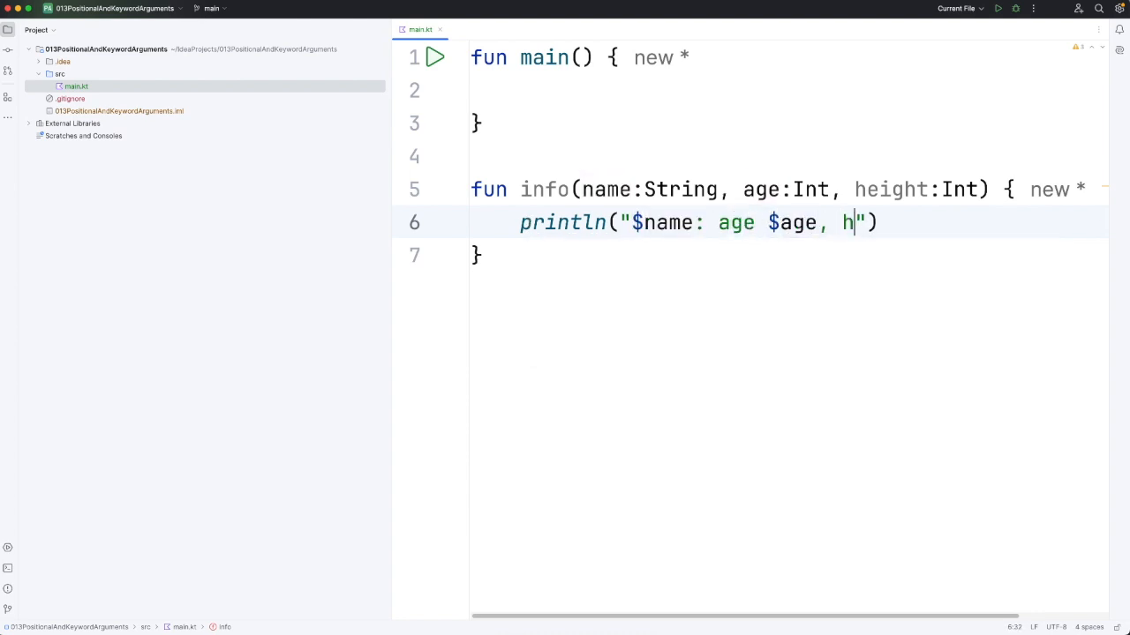
pyautogui.write('eight $hei')
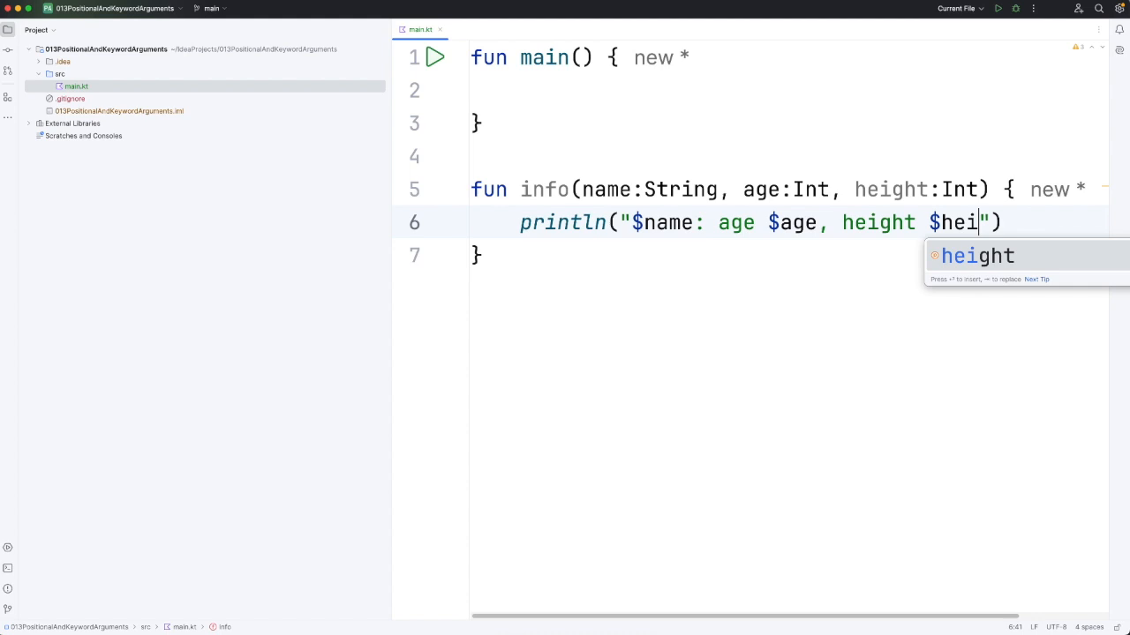
pyautogui.press('Tab')
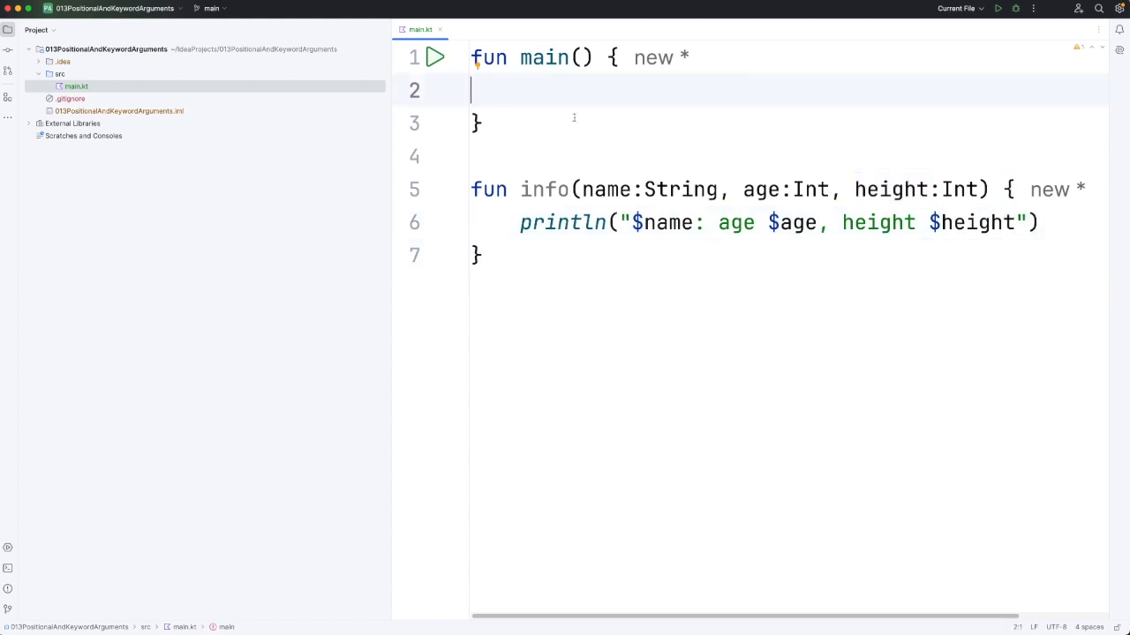
# - Call info("Bob", 52, 183) from main and select the call's argument list
pyautogui.write('info(')
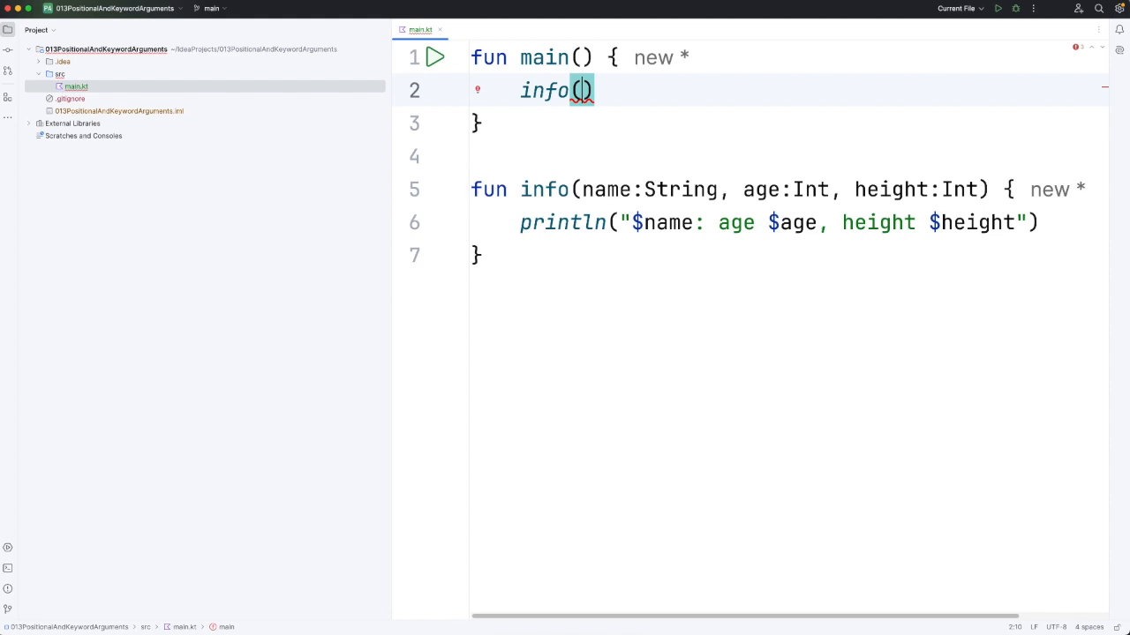
pyautogui.write('name:"Bob"')
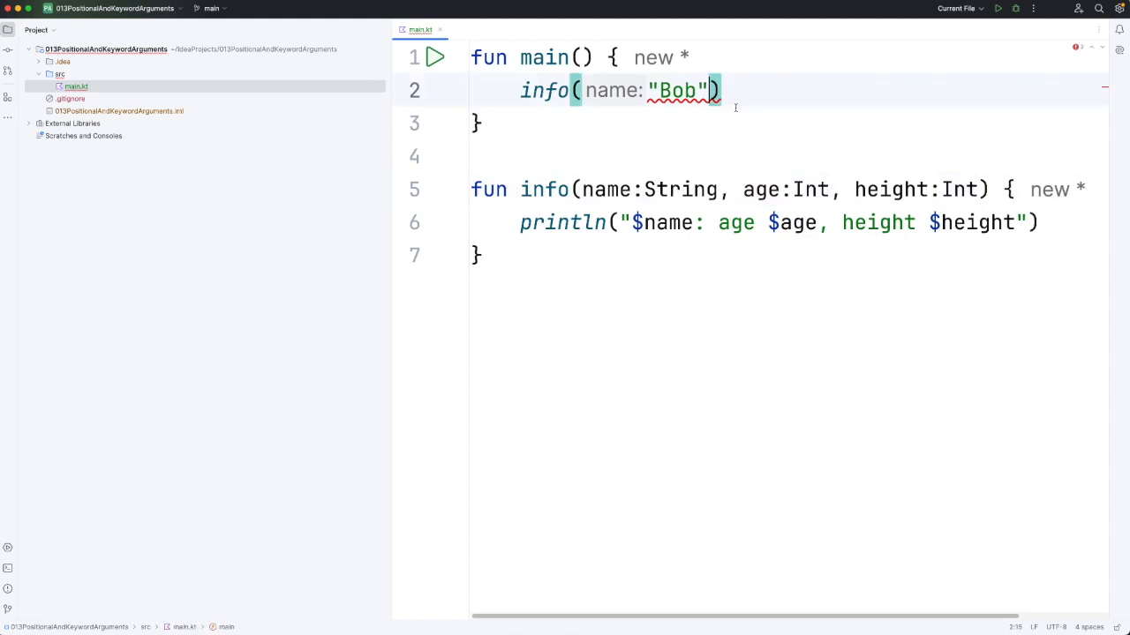
pyautogui.write(', 5')
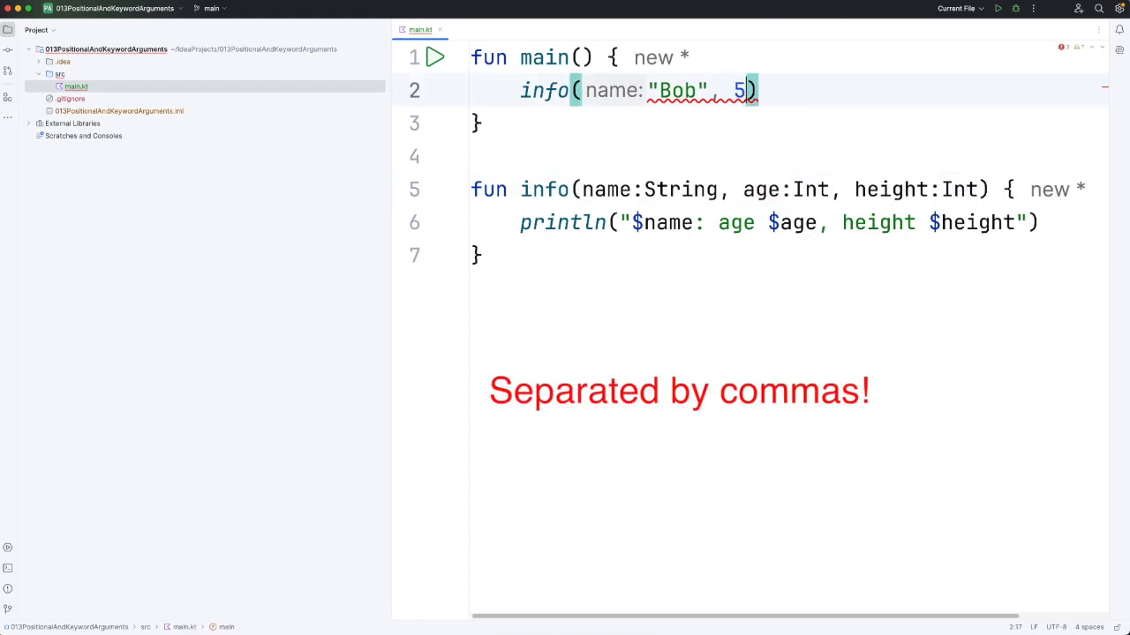
pyautogui.write('age: 52')
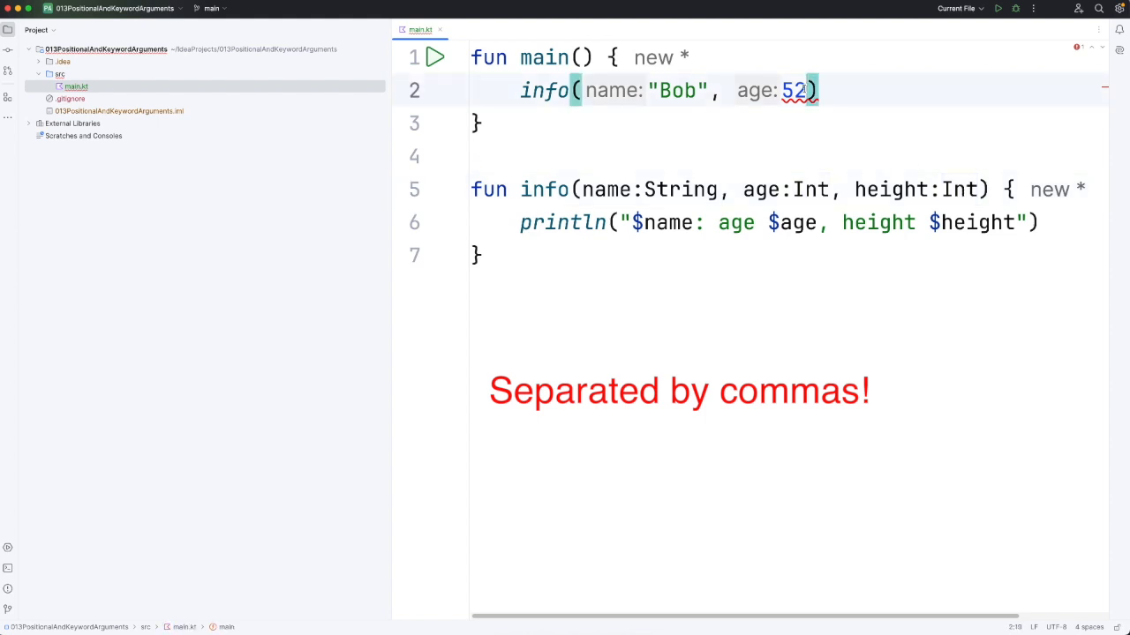
pyautogui.write(', height: 183')
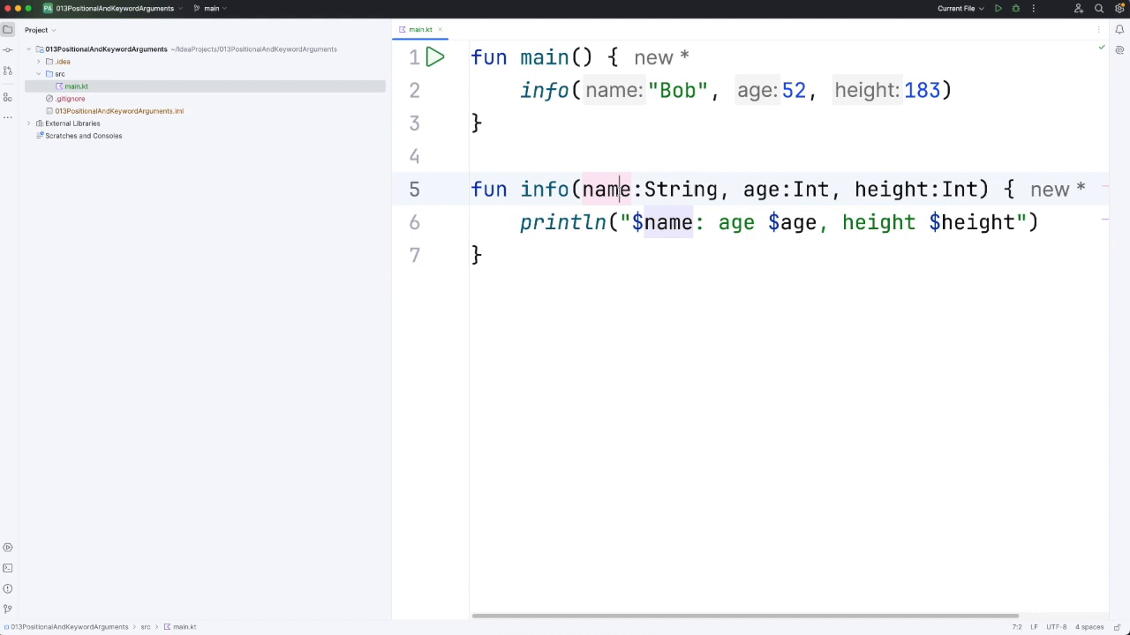
pyautogui.click(892, 189)
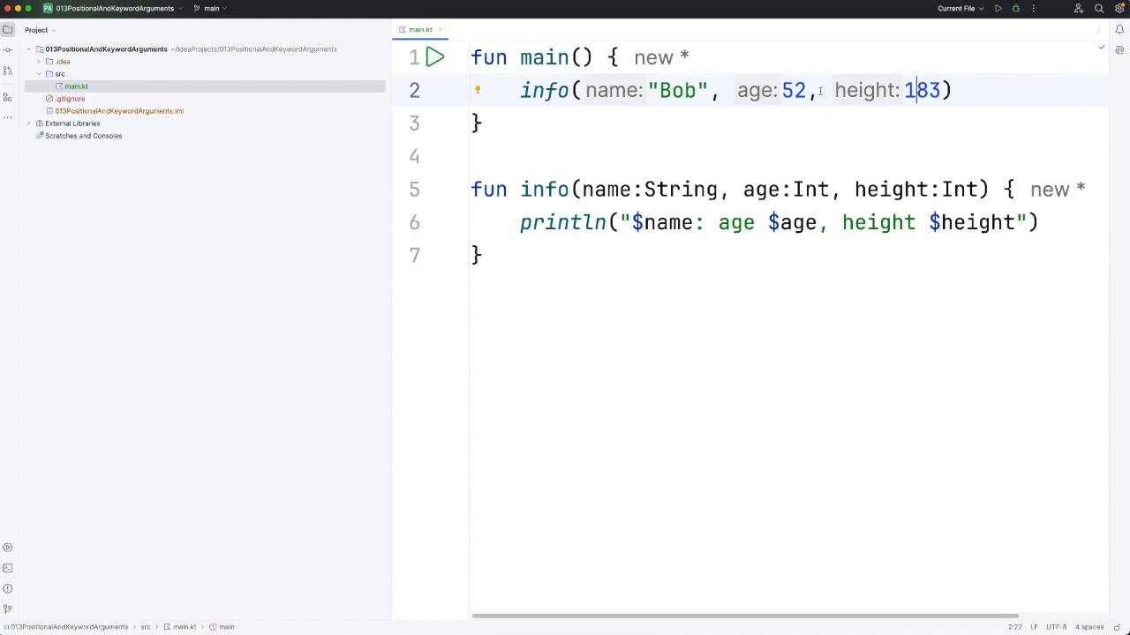
pyautogui.moveTo(581, 189); pyautogui.dragTo(992, 189)
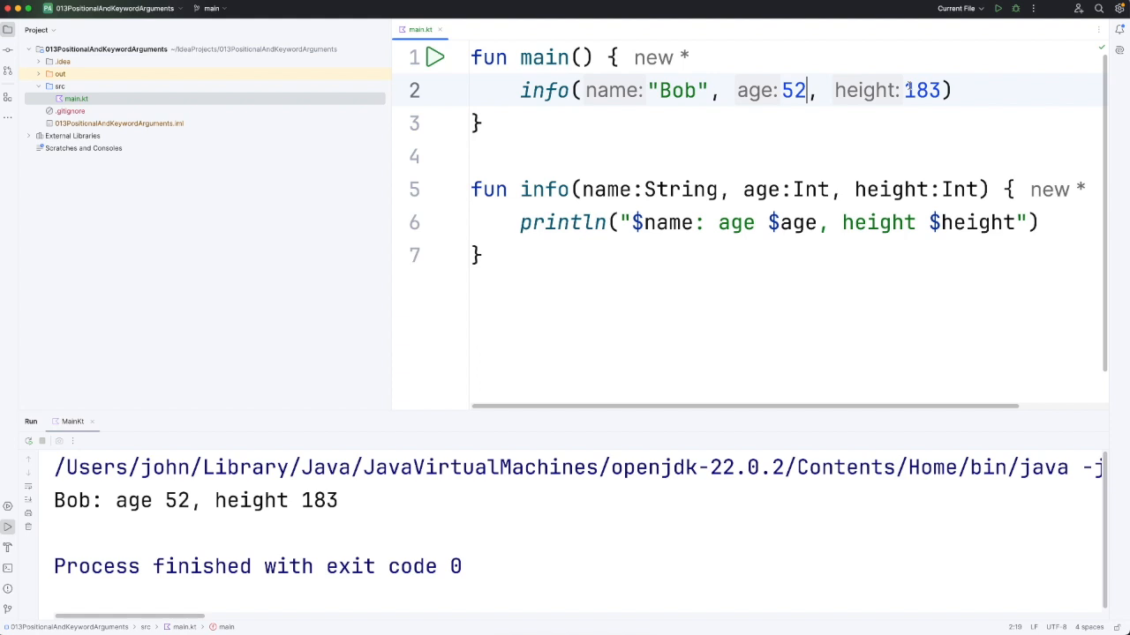
# - Review the Bob call's arguments against the parameters and move to the end of the call
pyautogui.click(544, 90)
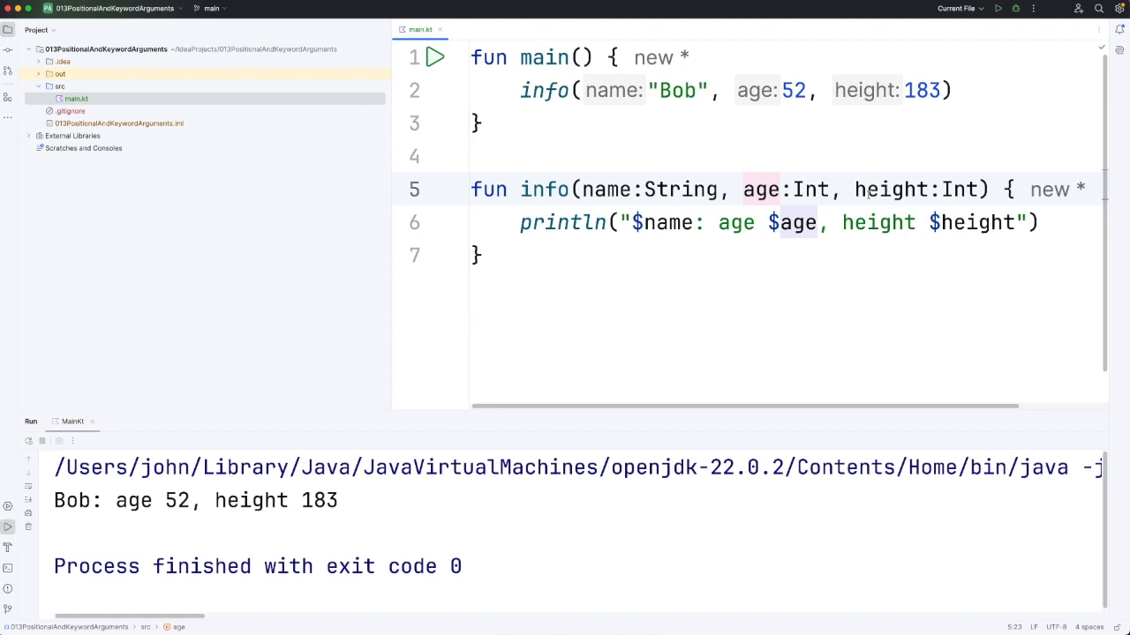
pyautogui.click(868, 189)
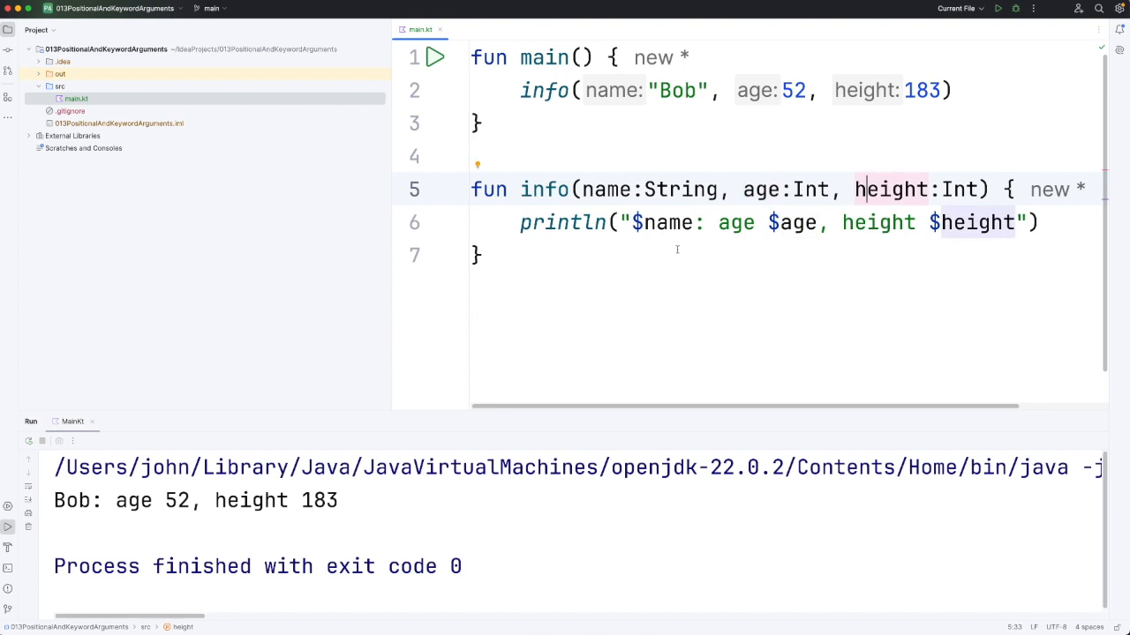
pyautogui.doubleClick(678, 90)
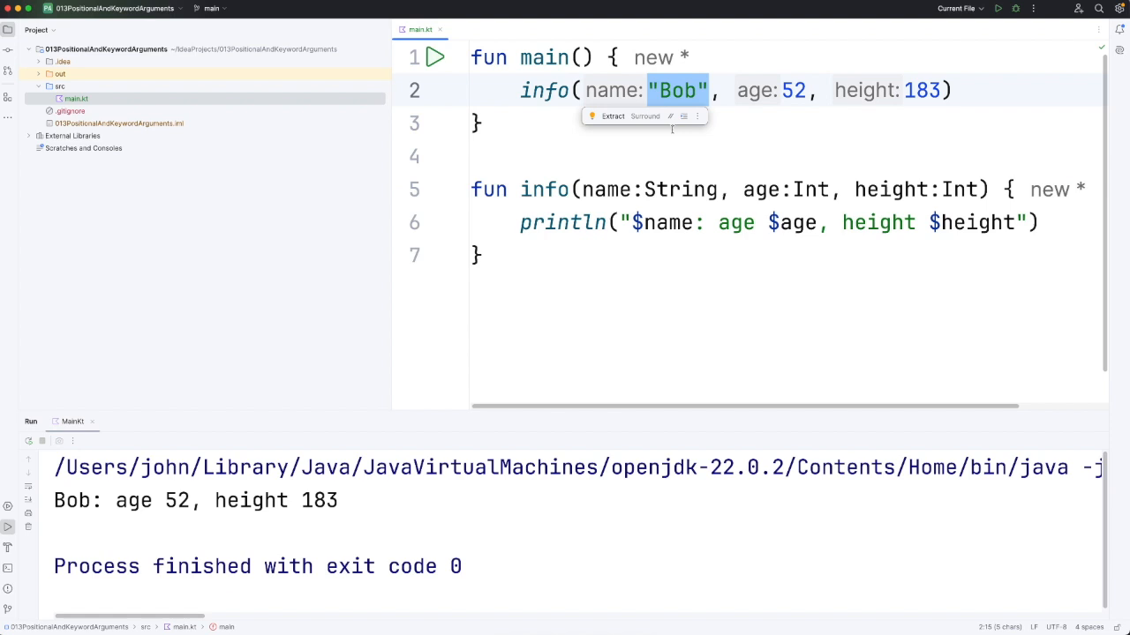
pyautogui.moveTo(671, 145)
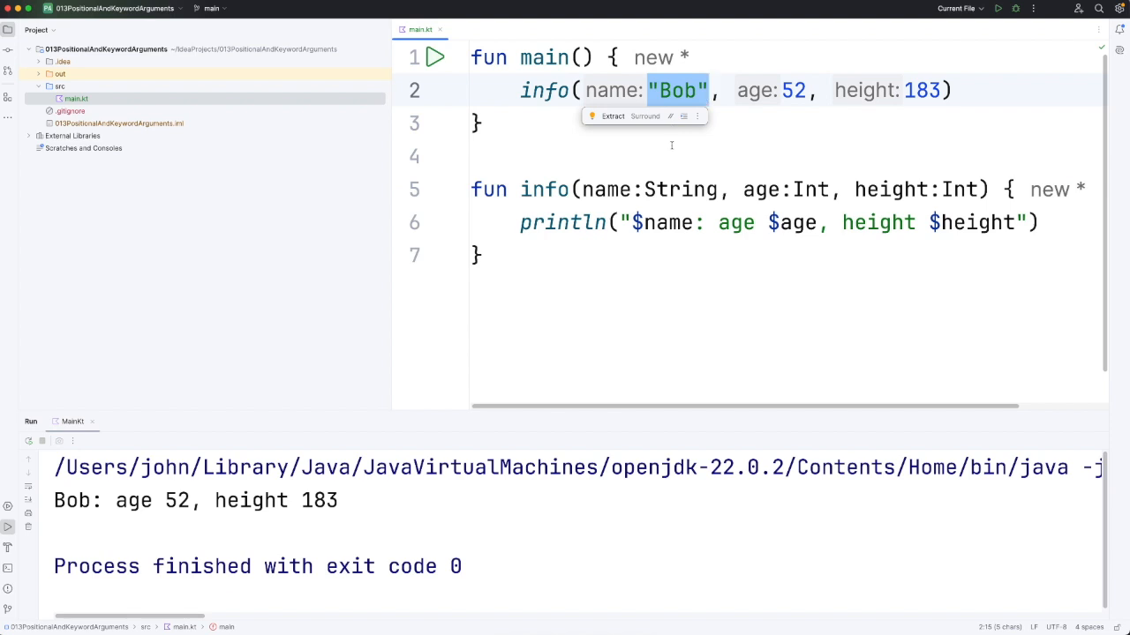
pyautogui.moveTo(623, 140)
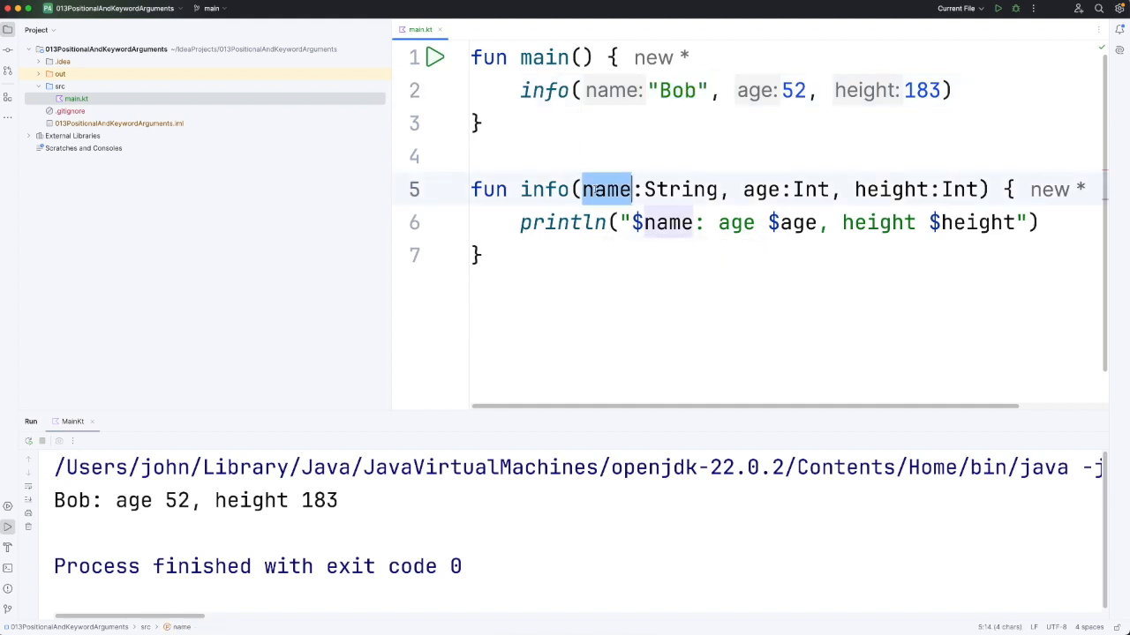
pyautogui.moveTo(608, 188)
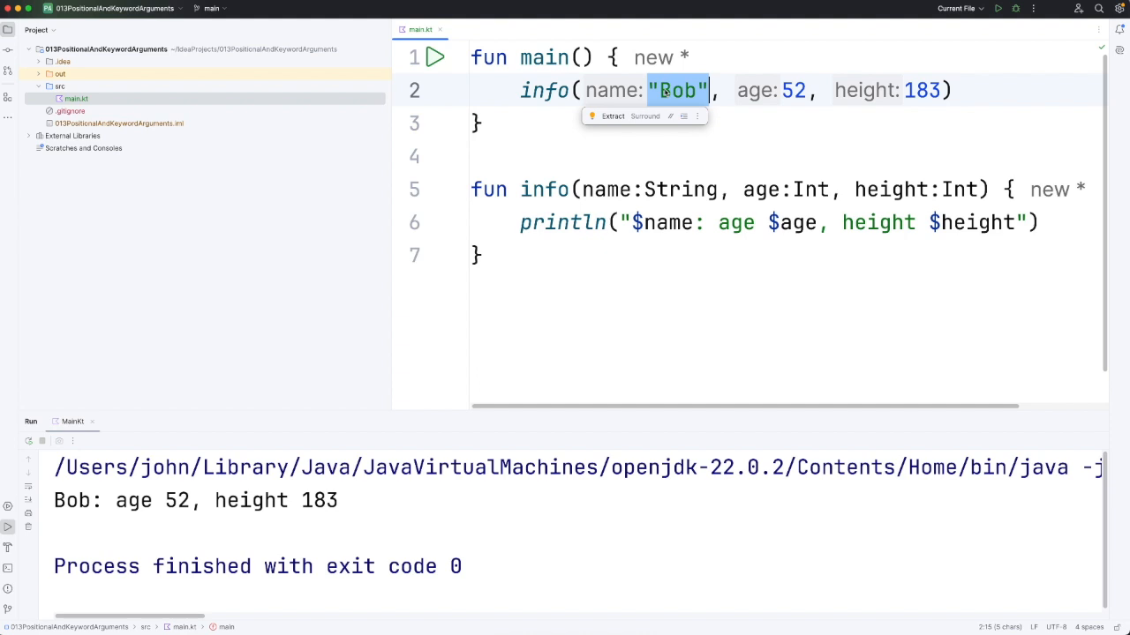
pyautogui.moveTo(680, 100)
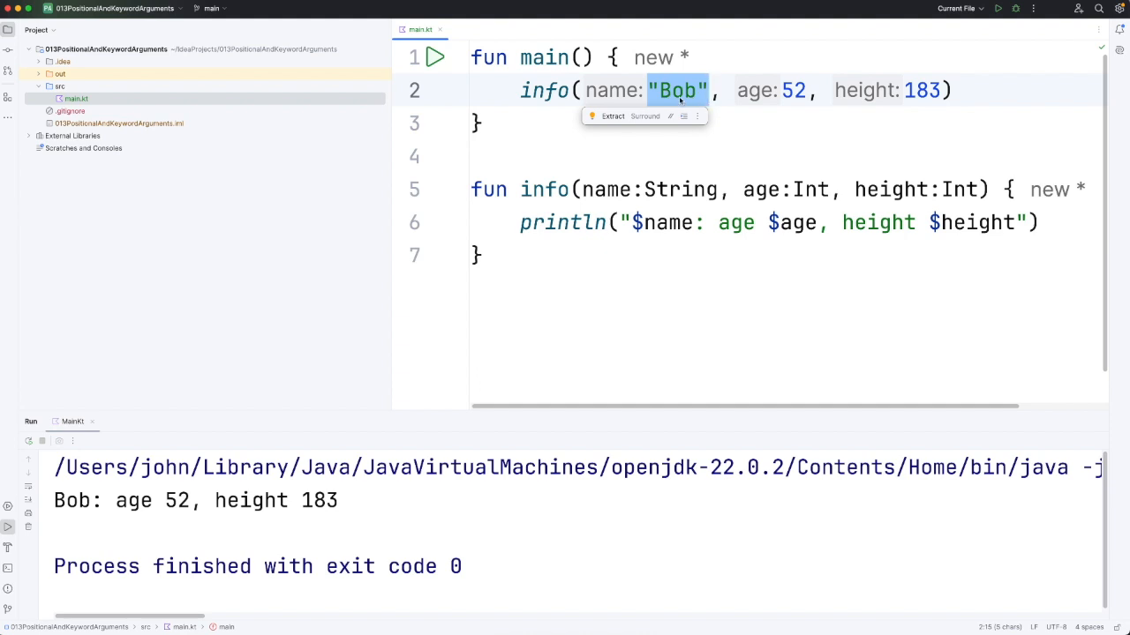
pyautogui.moveTo(625, 247)
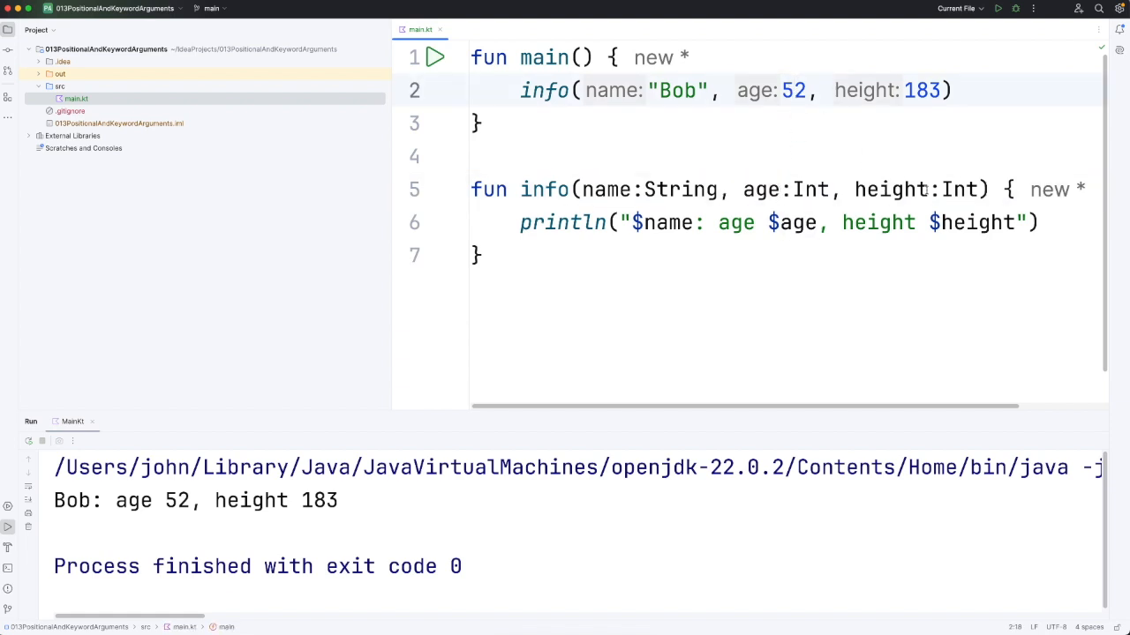
pyautogui.moveTo(951, 193)
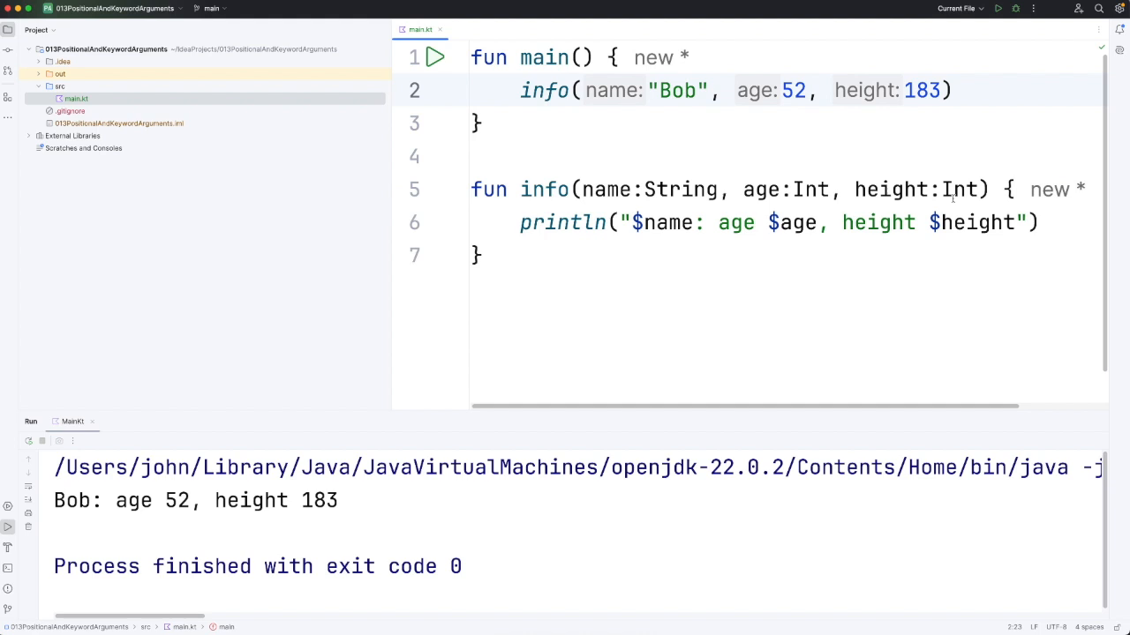
pyautogui.doubleClick(922, 90)
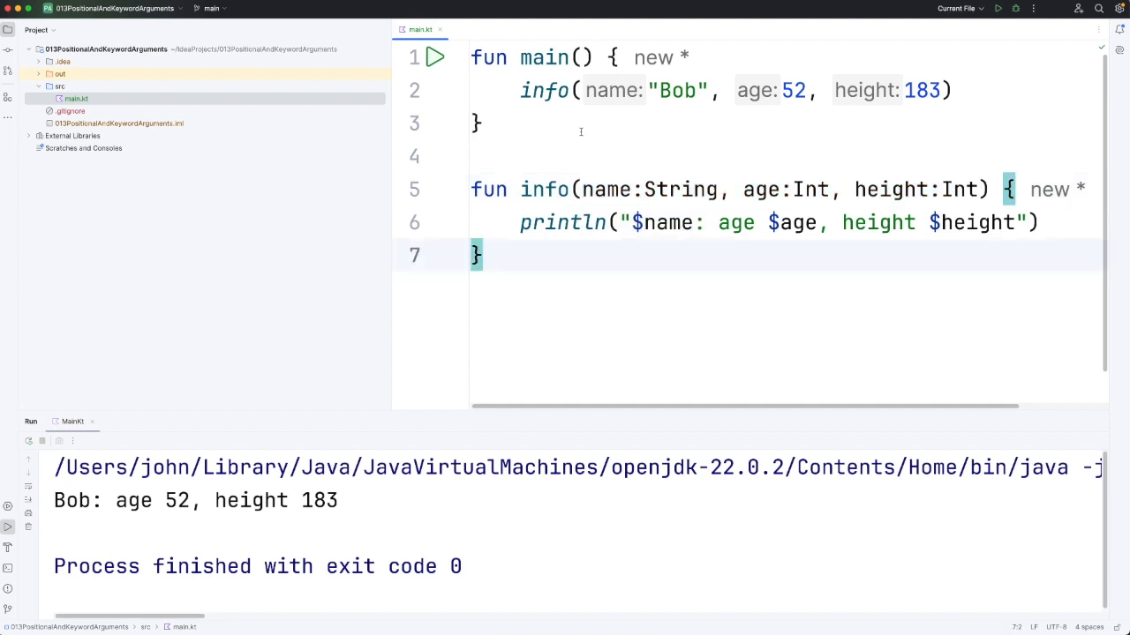
pyautogui.moveTo(593, 90)
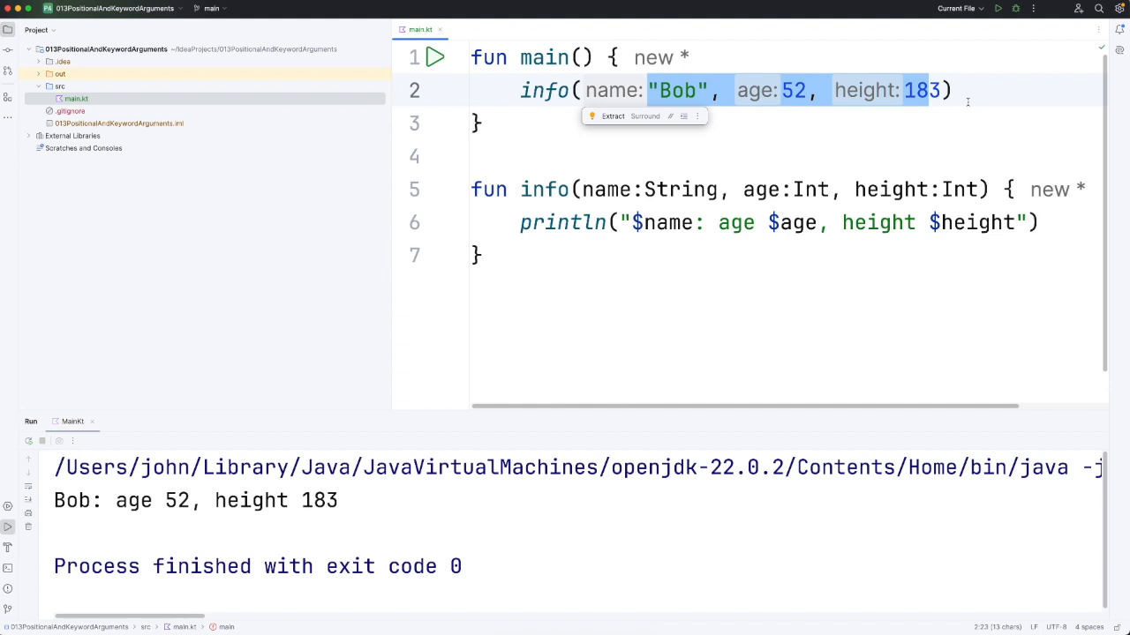
pyautogui.click(951, 90)
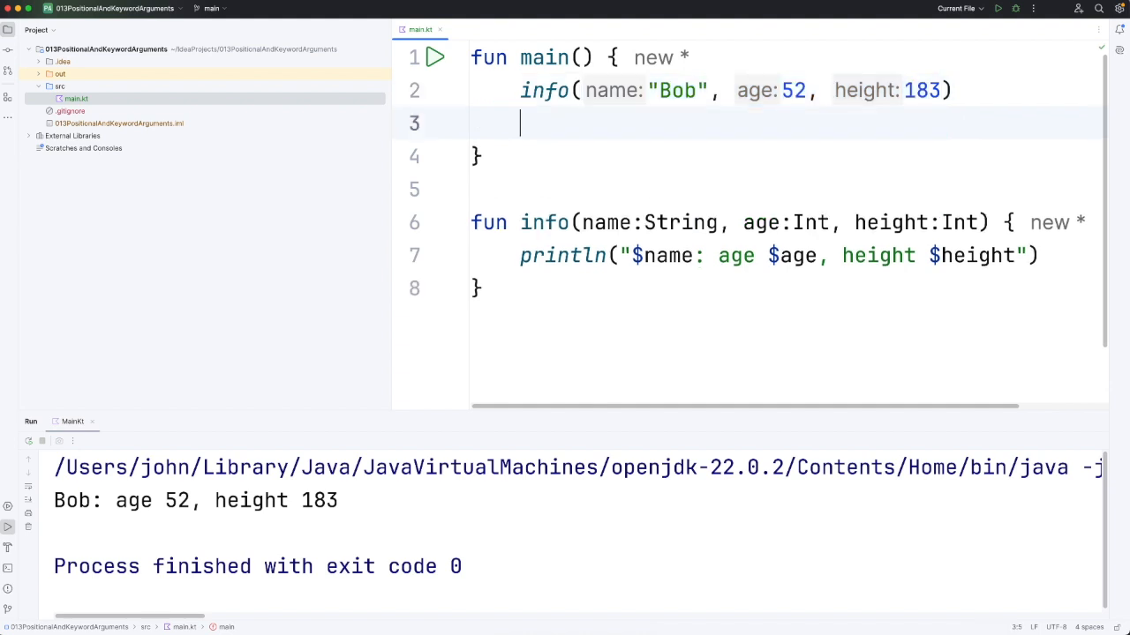
# - Add info(name="Sue", age=37, height=170) using named arguments
pyautogui.write('info()')
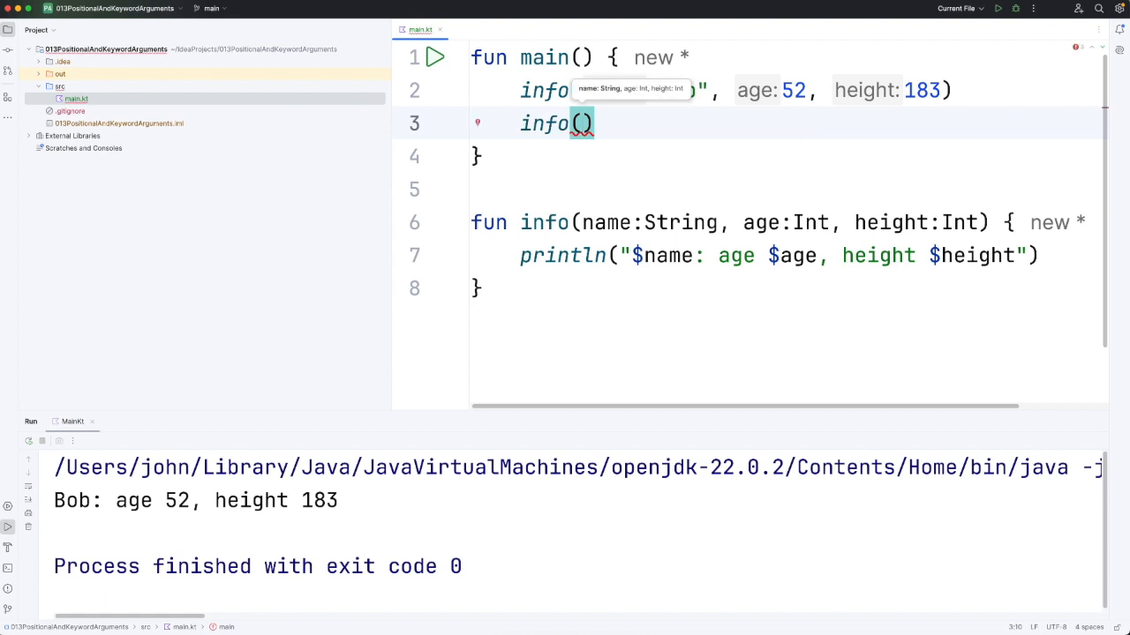
pyautogui.write('name=')
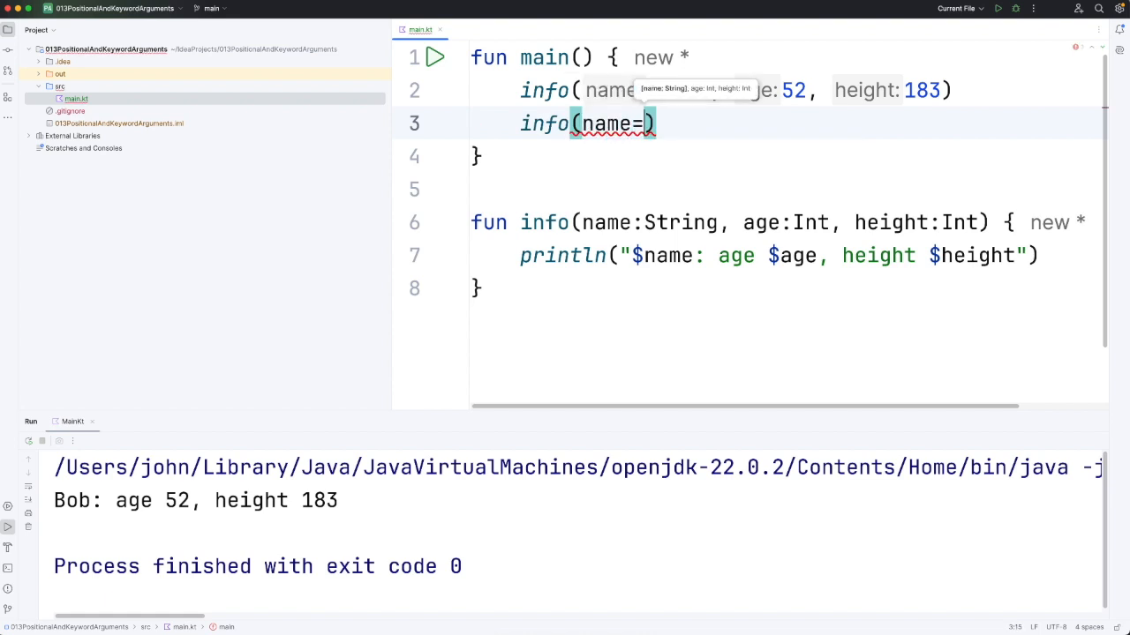
pyautogui.write('"Sue",')
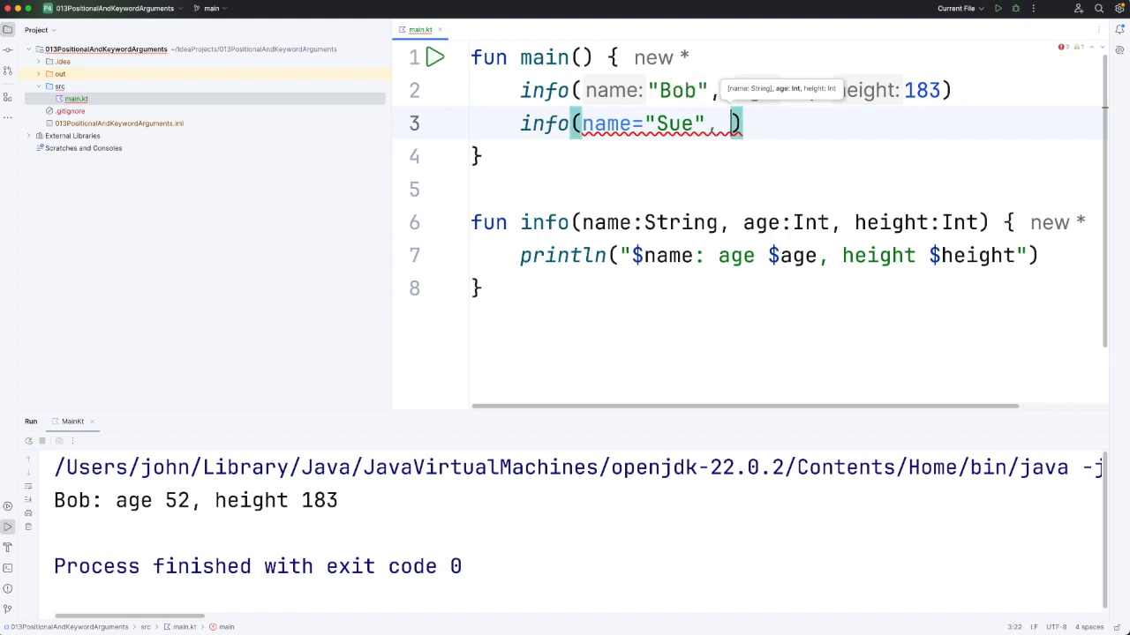
pyautogui.write('age=""')
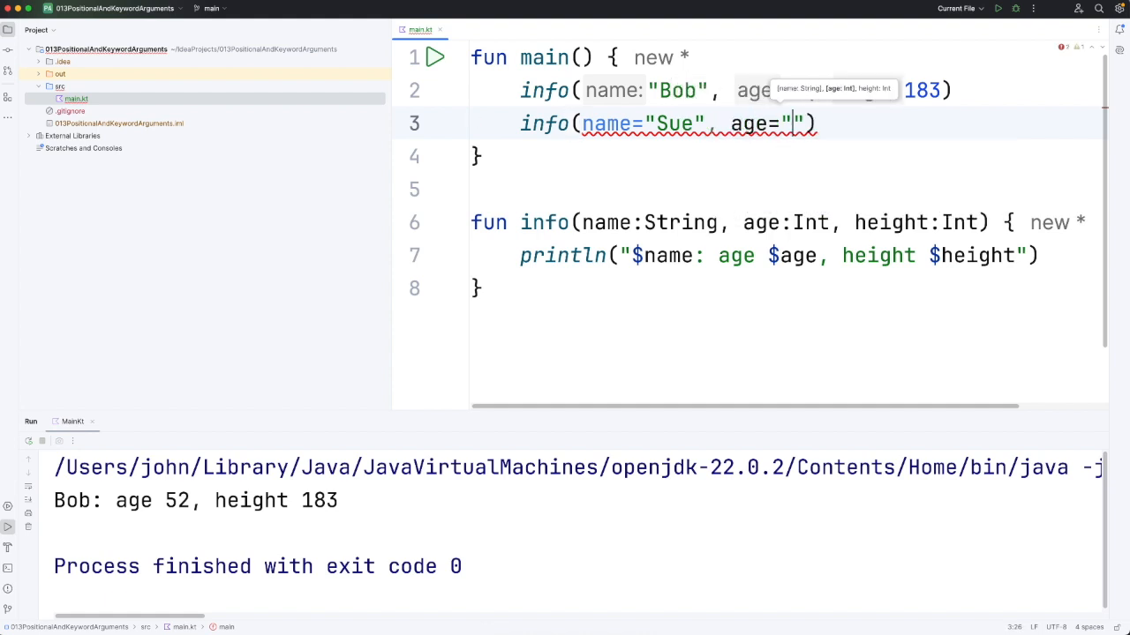
pyautogui.write('37, height')
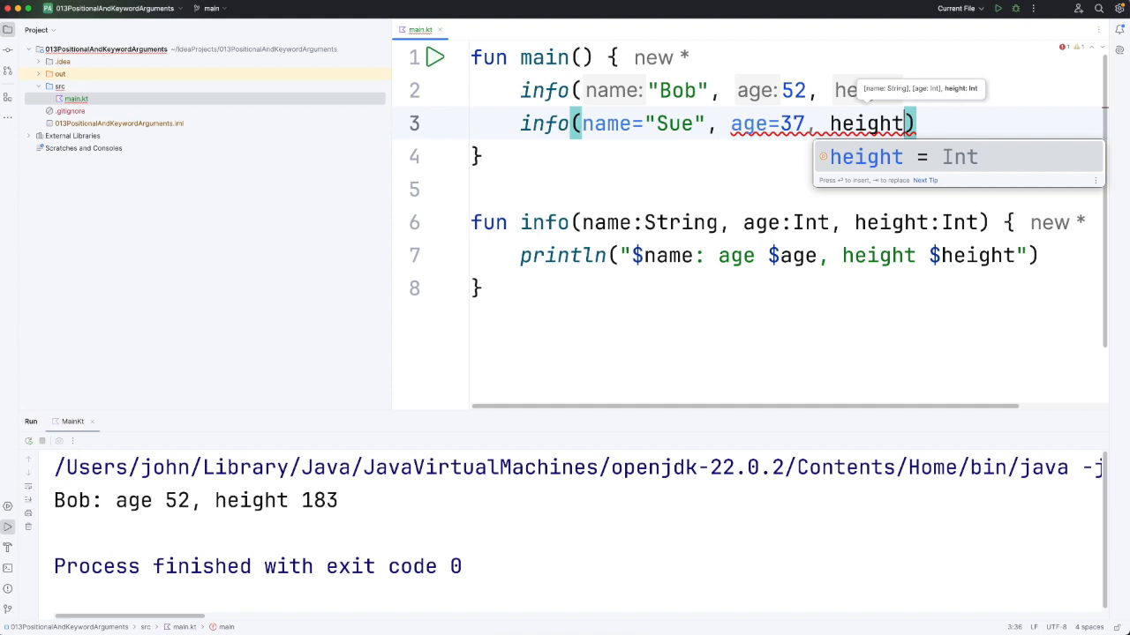
pyautogui.write('=170')
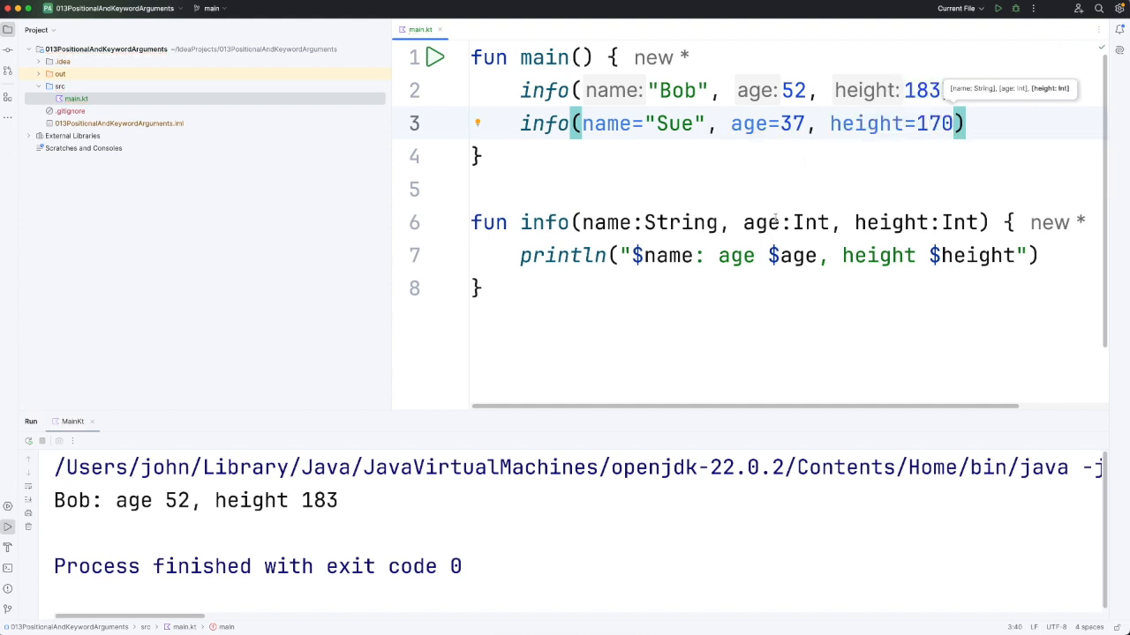
pyautogui.moveTo(759, 351)
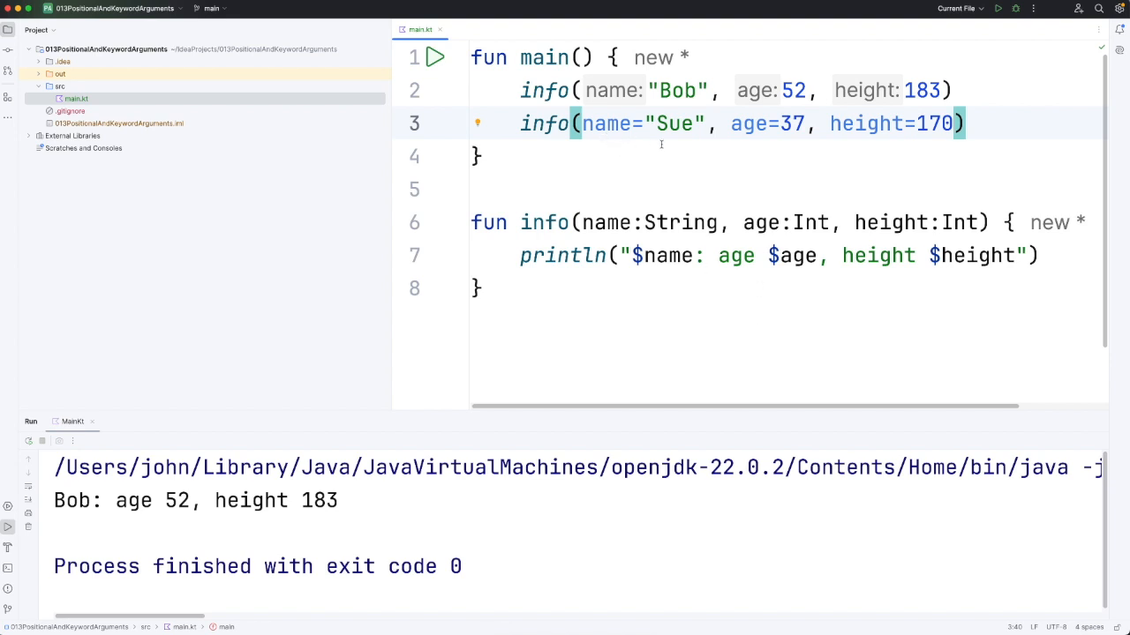
# - Select Sue's name argument to move age=37 in front of it
pyautogui.doubleClick(672, 124)
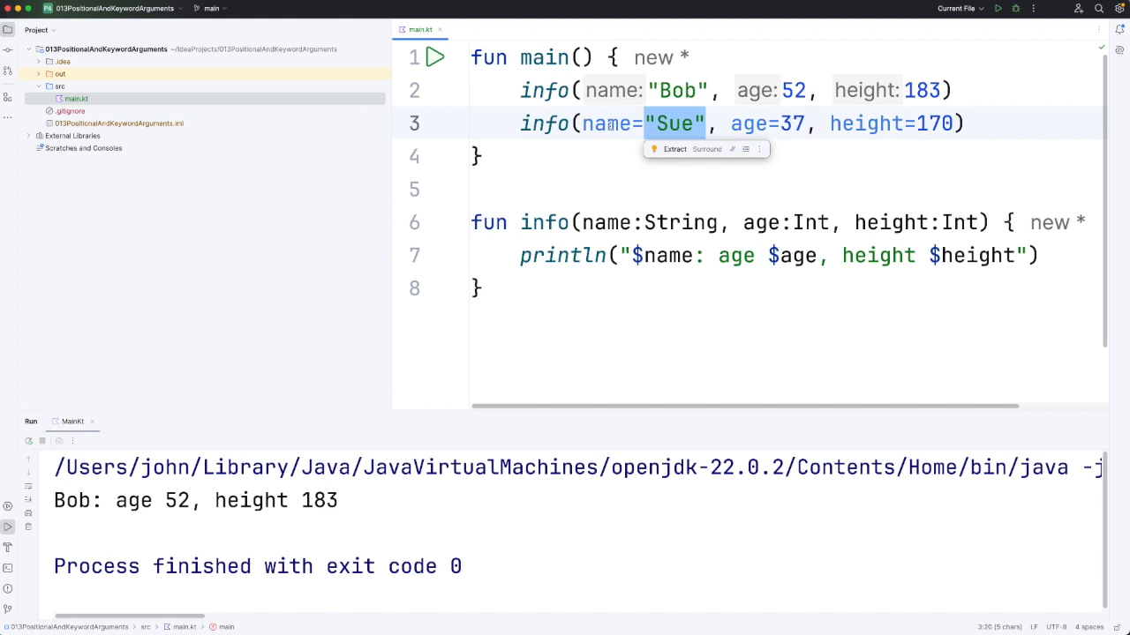
pyautogui.click(750, 123)
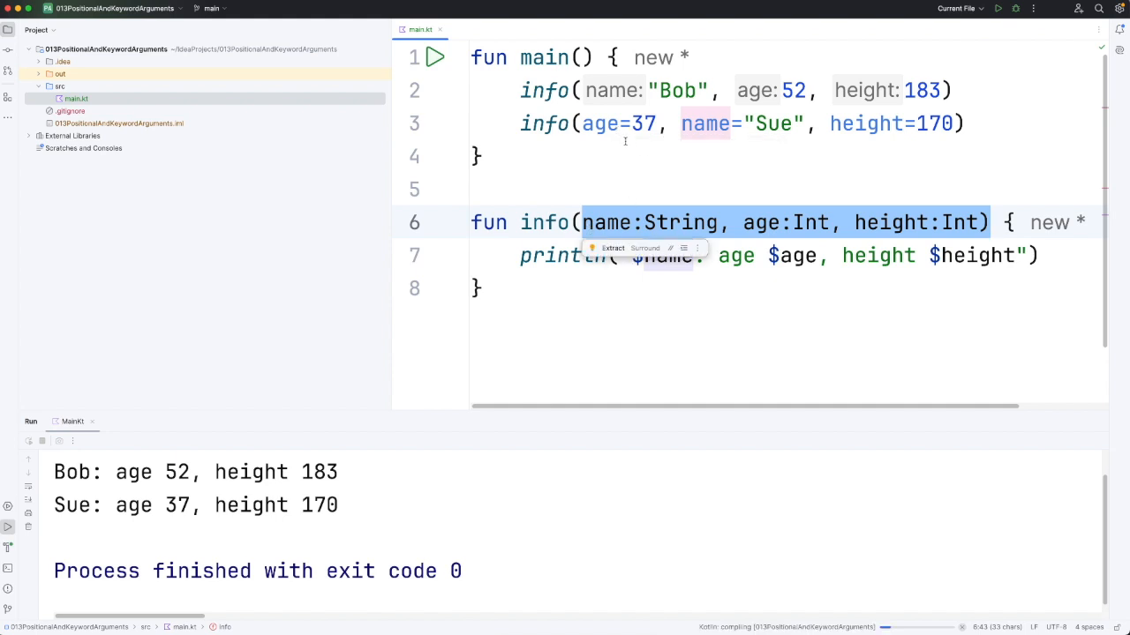
pyautogui.moveTo(686, 473)
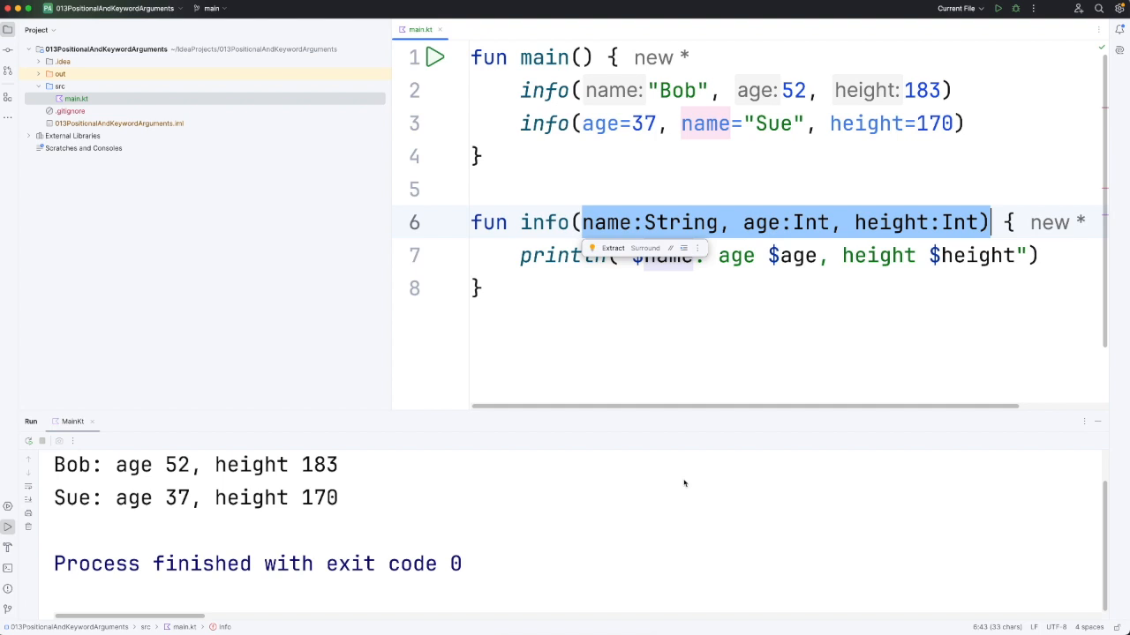
pyautogui.moveTo(823, 213)
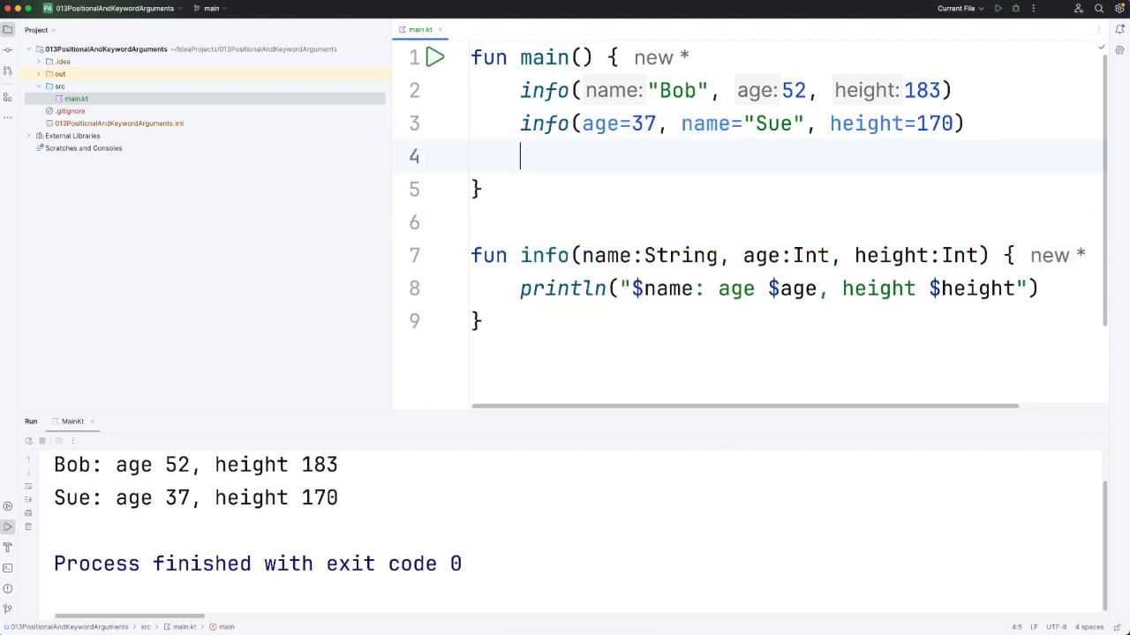
# - Add info("Pete", height=175, age=25) mixing a positional name with named arguments
pyautogui.write('info()')
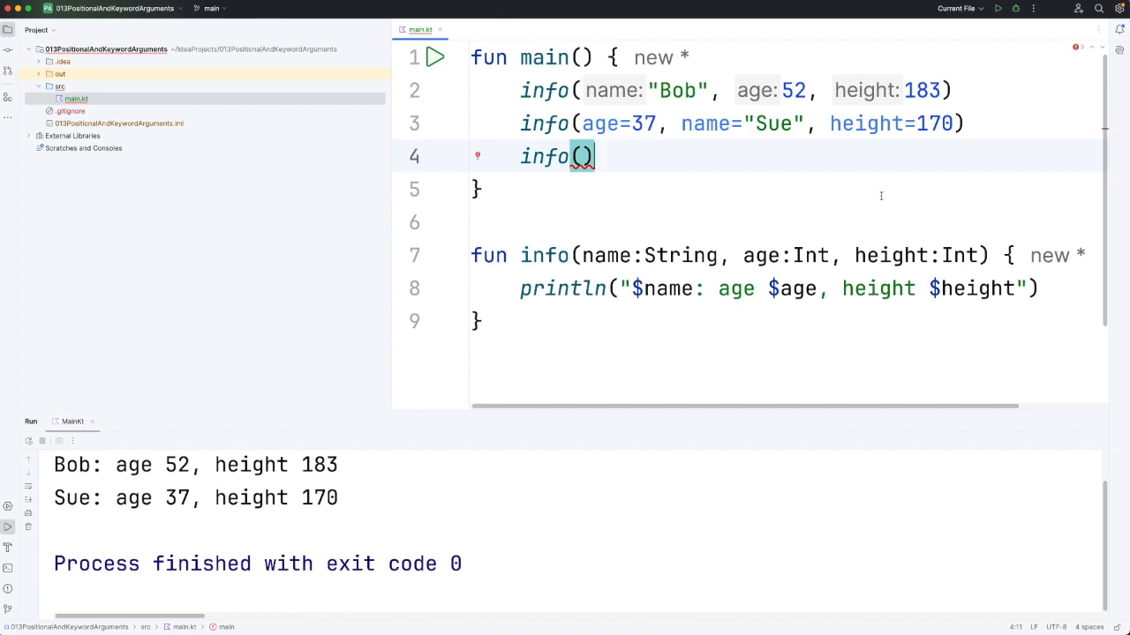
pyautogui.moveTo(812, 215)
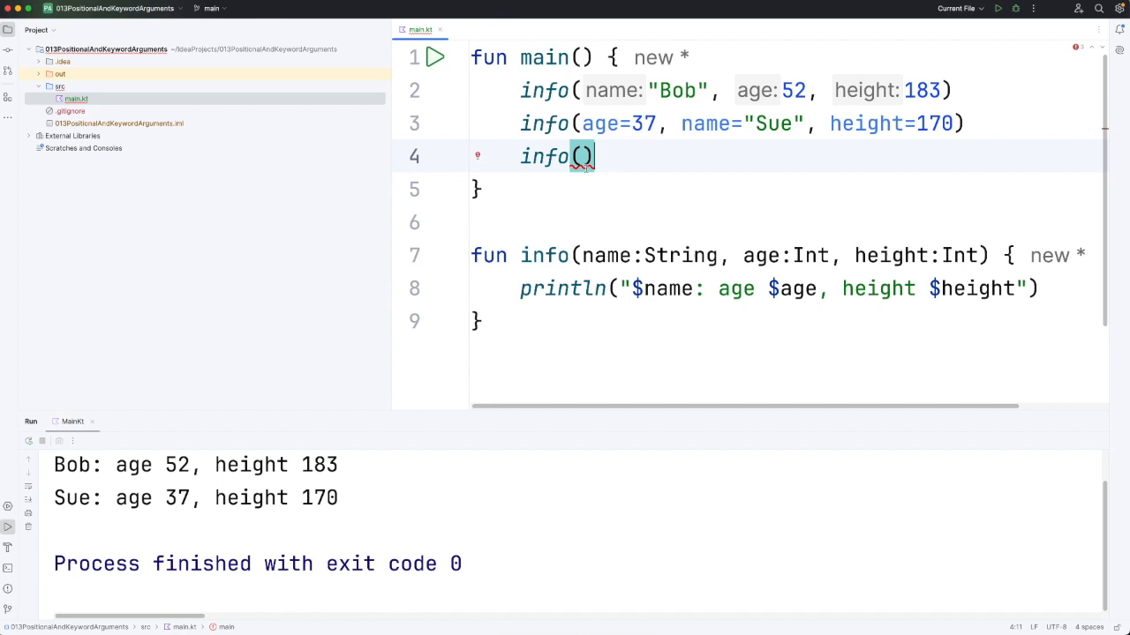
pyautogui.click(584, 156)
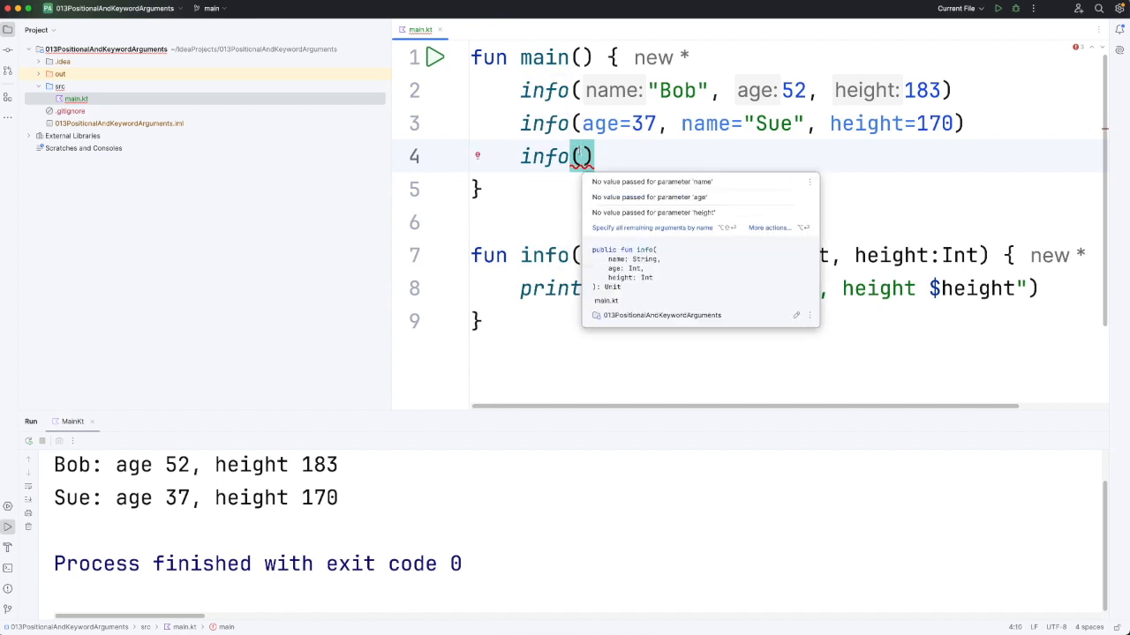
pyautogui.write('name: ""')
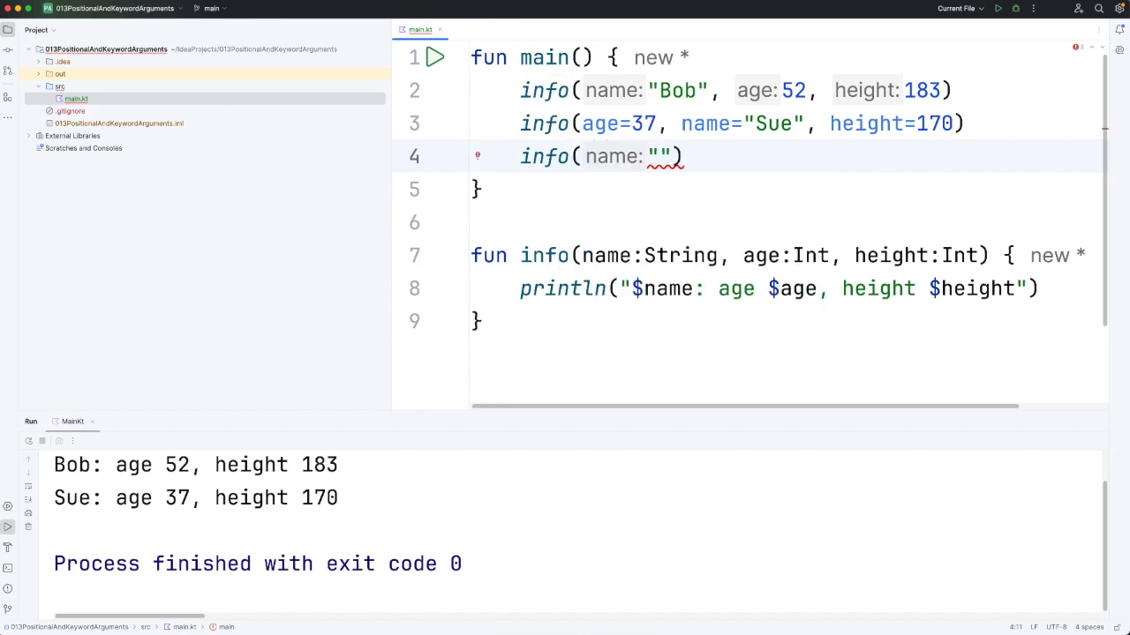
pyautogui.write('Pete')
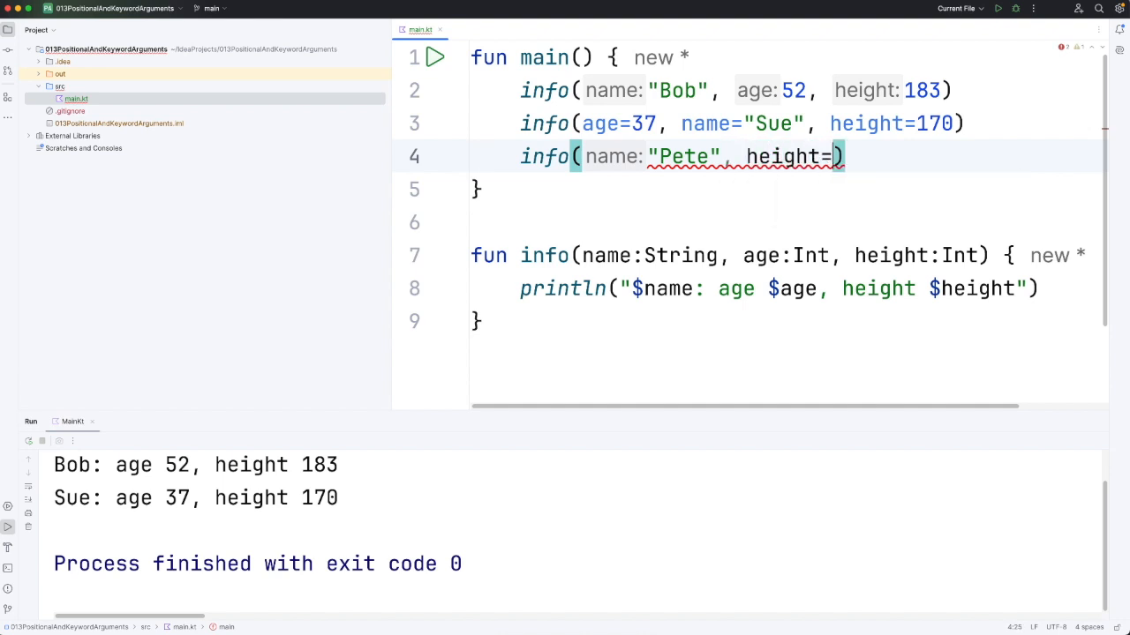
pyautogui.write('175, a')
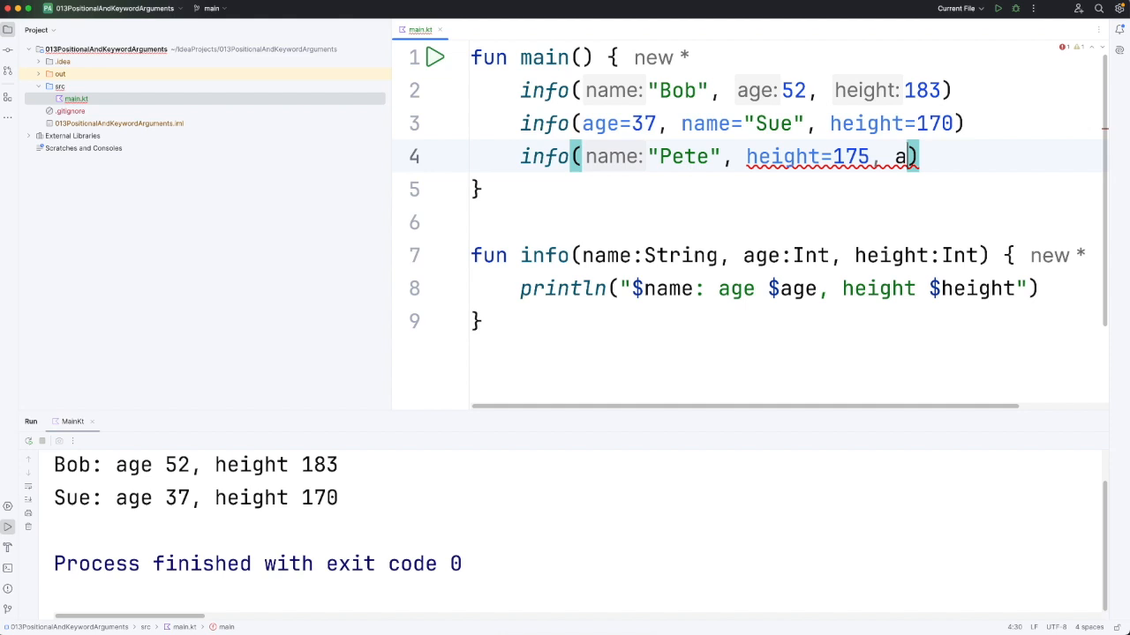
pyautogui.write('ge=25')
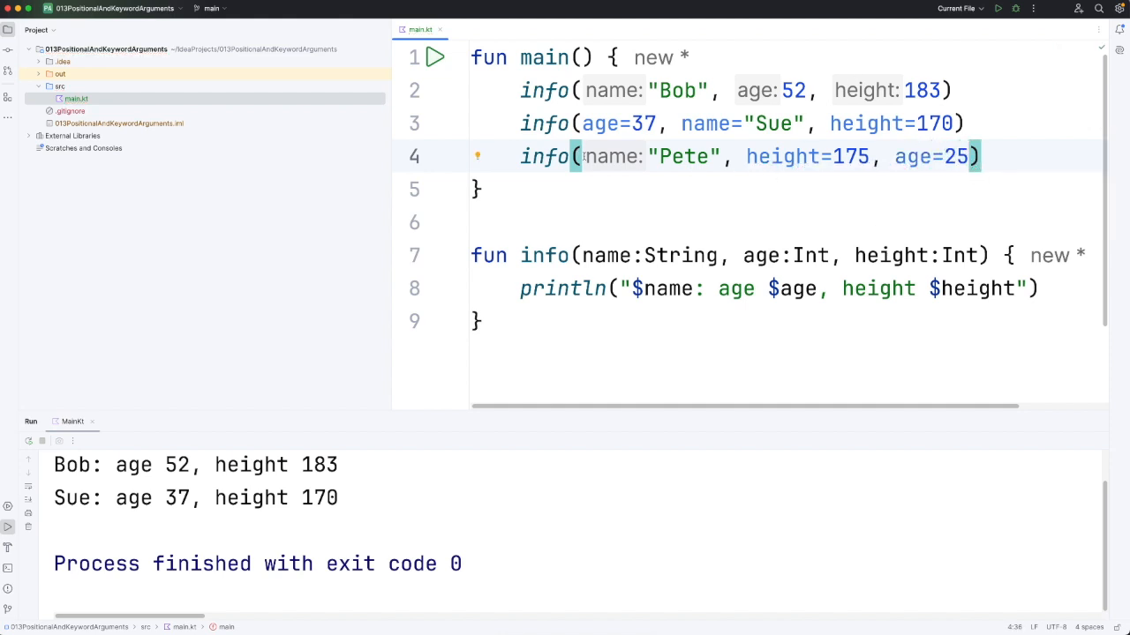
pyautogui.doubleClick(685, 156)
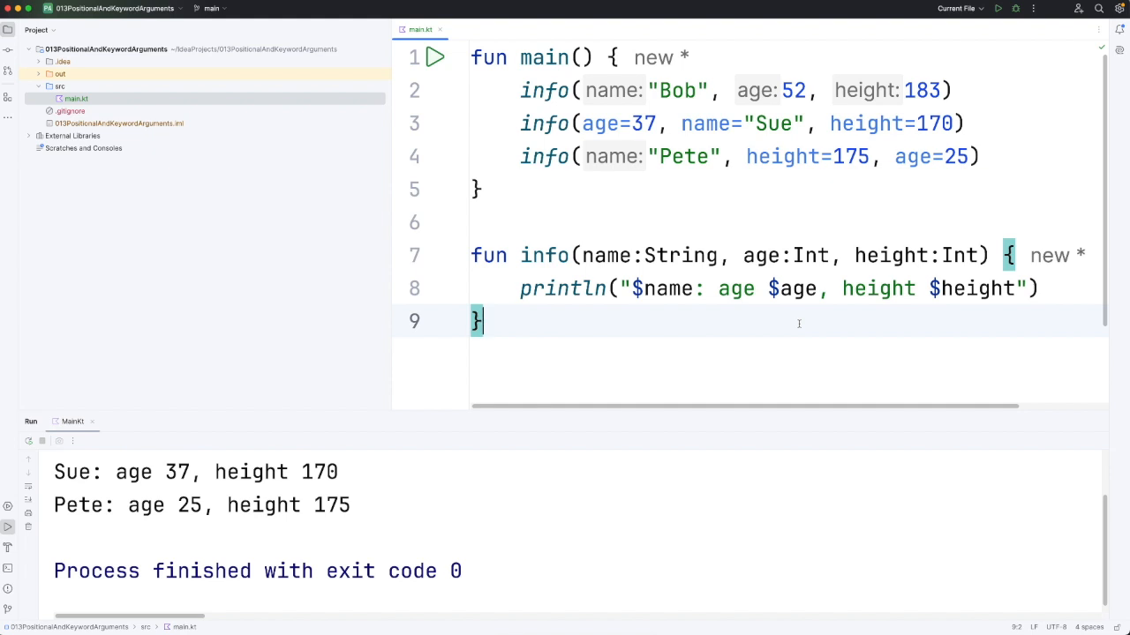
pyautogui.moveTo(543, 344)
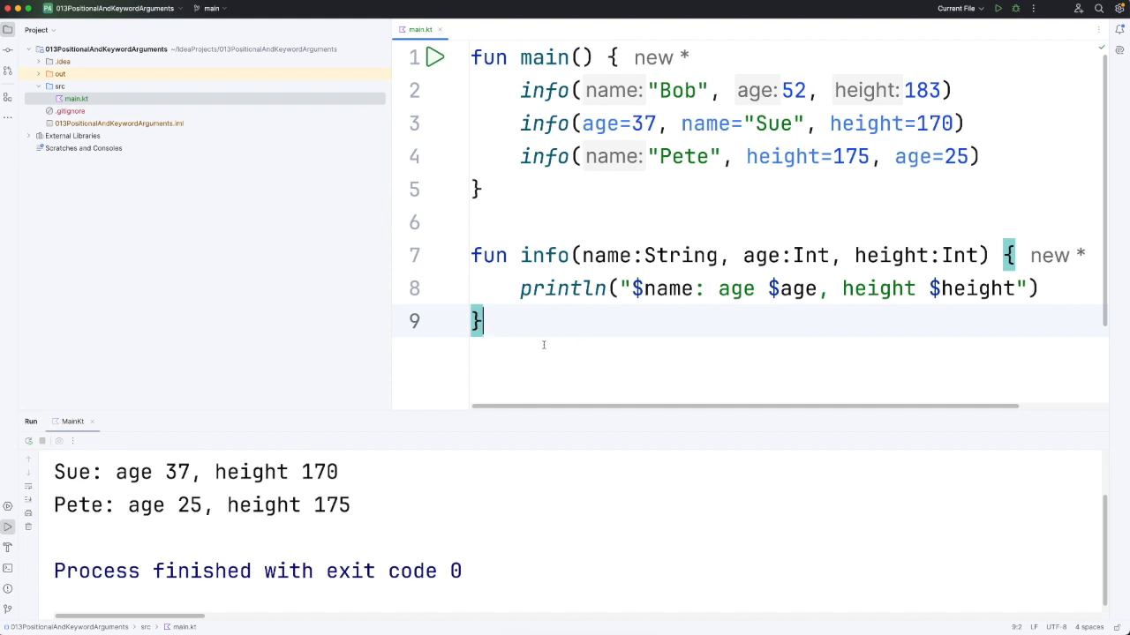
# - Select the whole Bob call while reviewing the run output
pyautogui.moveTo(469, 254); pyautogui.dragTo(480, 321)
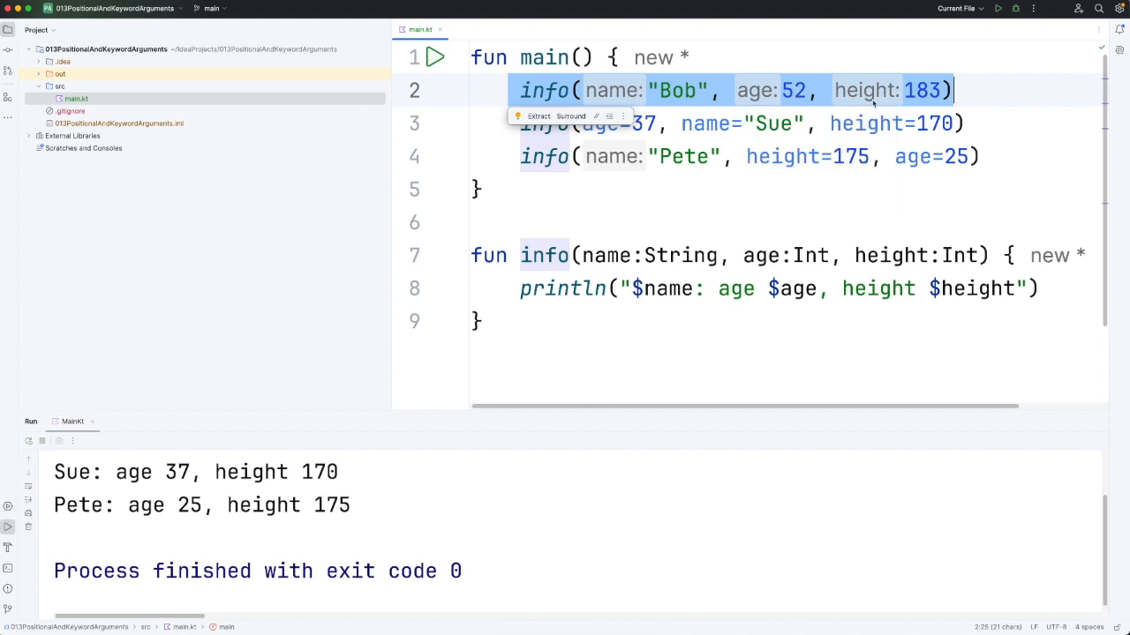
pyautogui.moveTo(720, 272)
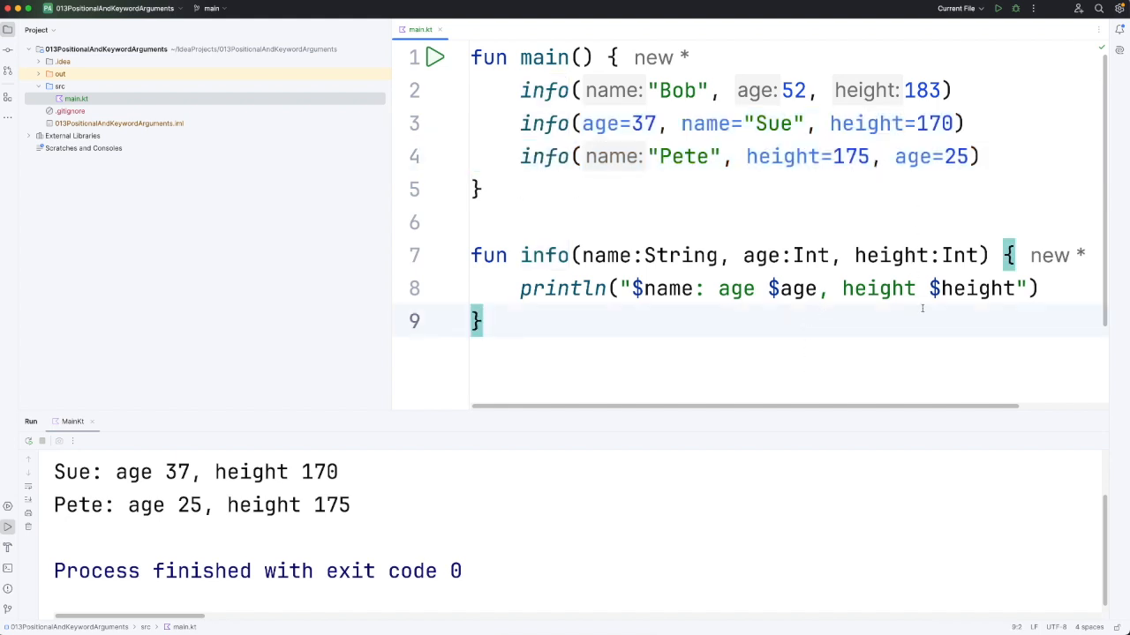
pyautogui.moveTo(801, 335)
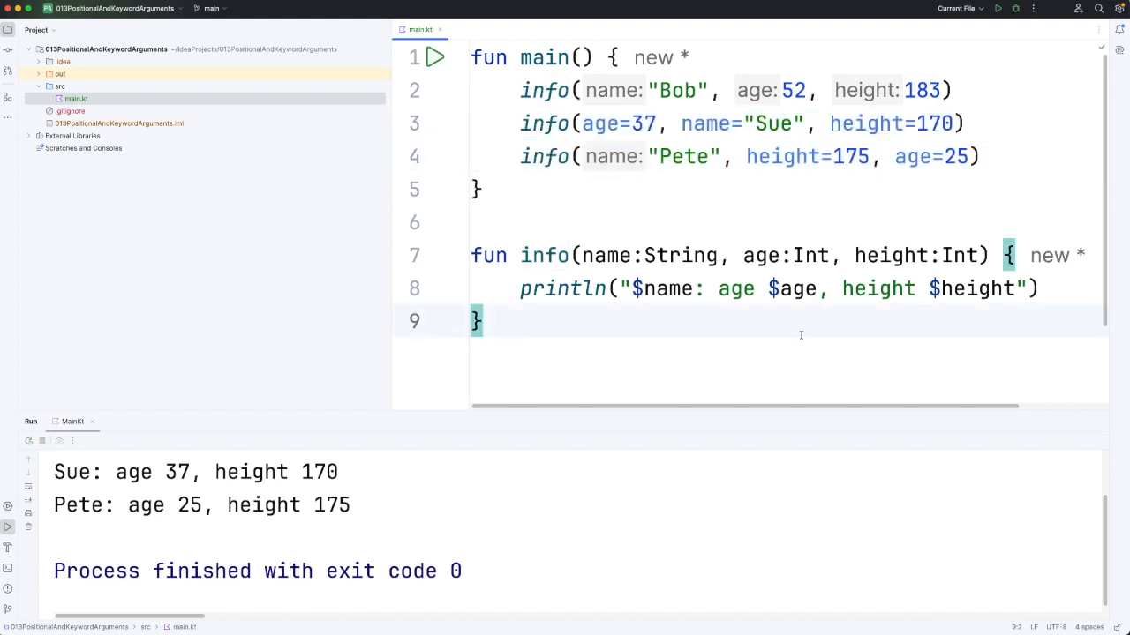